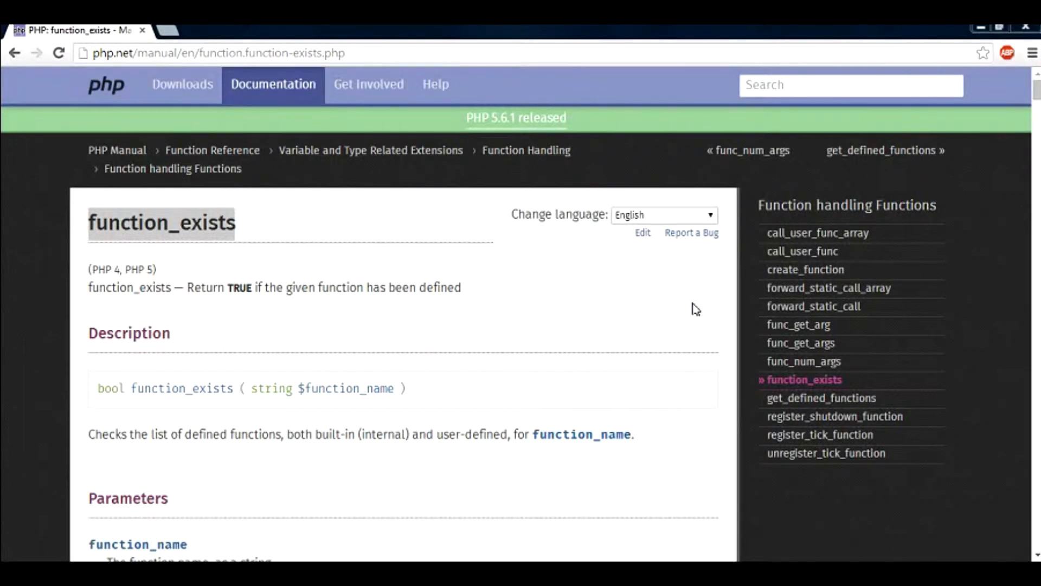
mouse_move(404, 244)
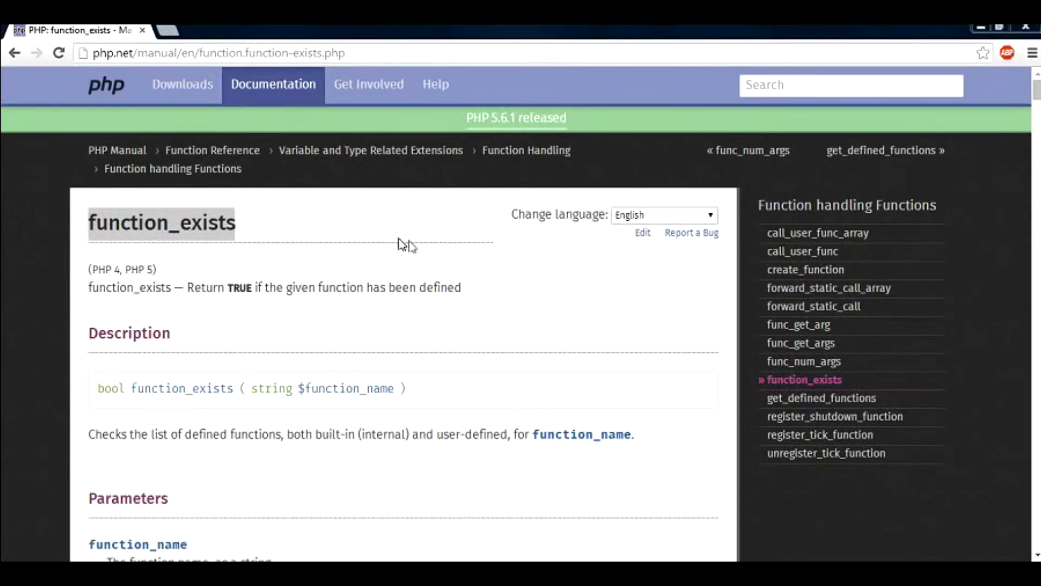
mouse_move(344, 234)
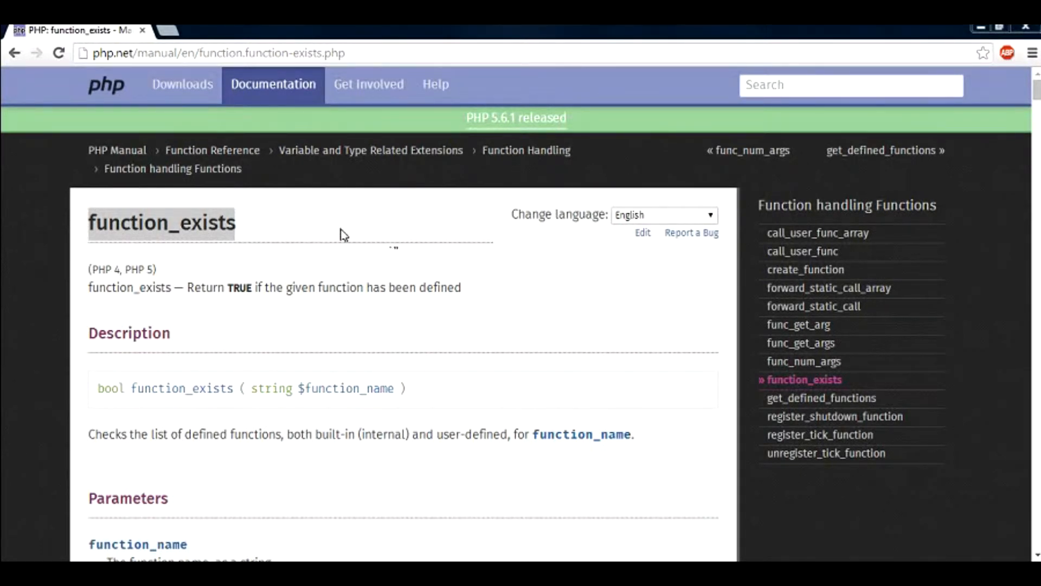
mouse_move(295, 238)
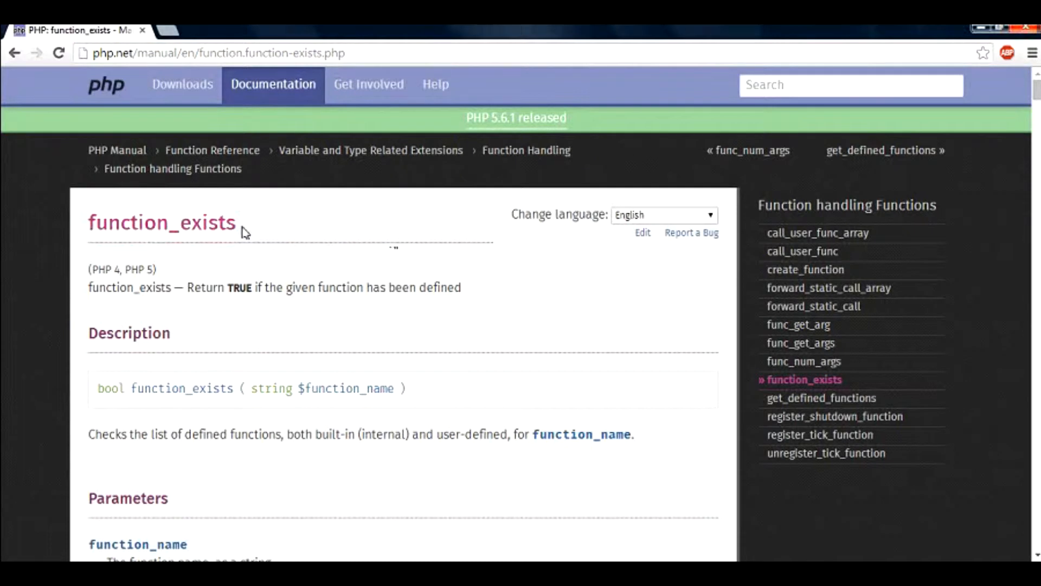
- Review the function_exists manual heading, then bring up func_exists.php for editing
double_click(161, 222)
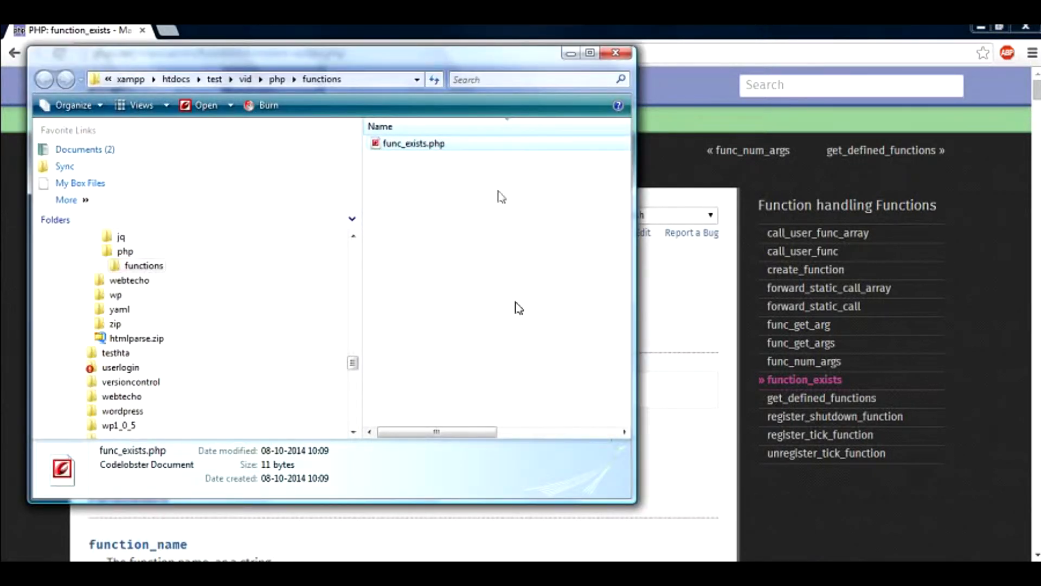
double_click(413, 143)
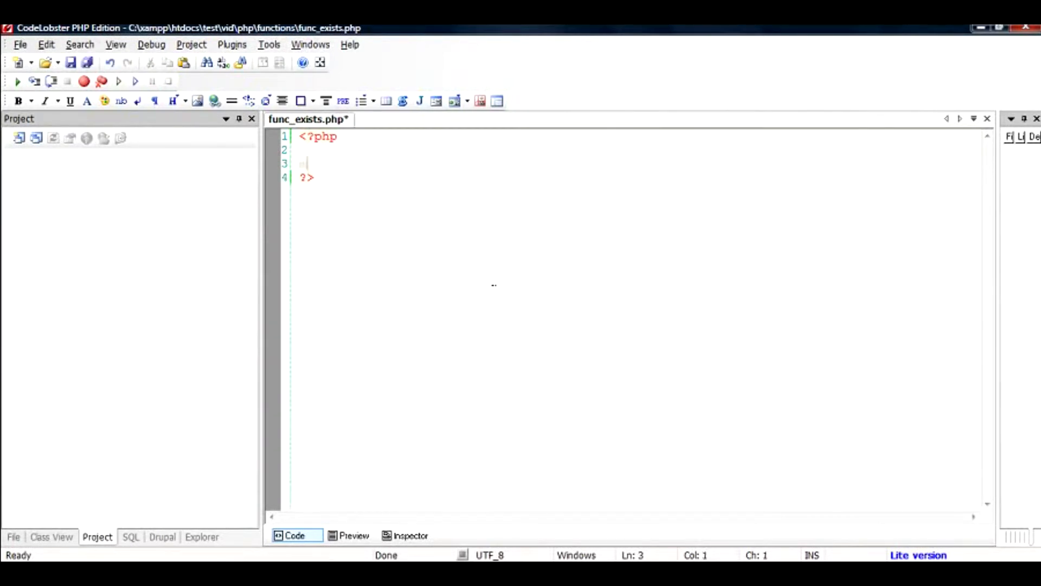
- Define my_function() in func_exists.php so it echoes 'Hello World'
text(f)
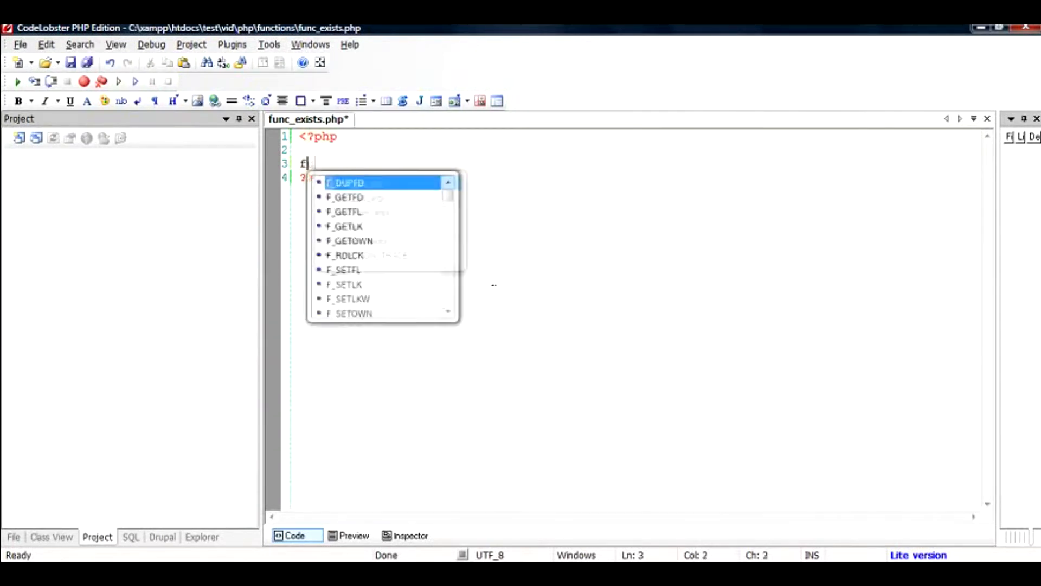
text(unction my_fun)
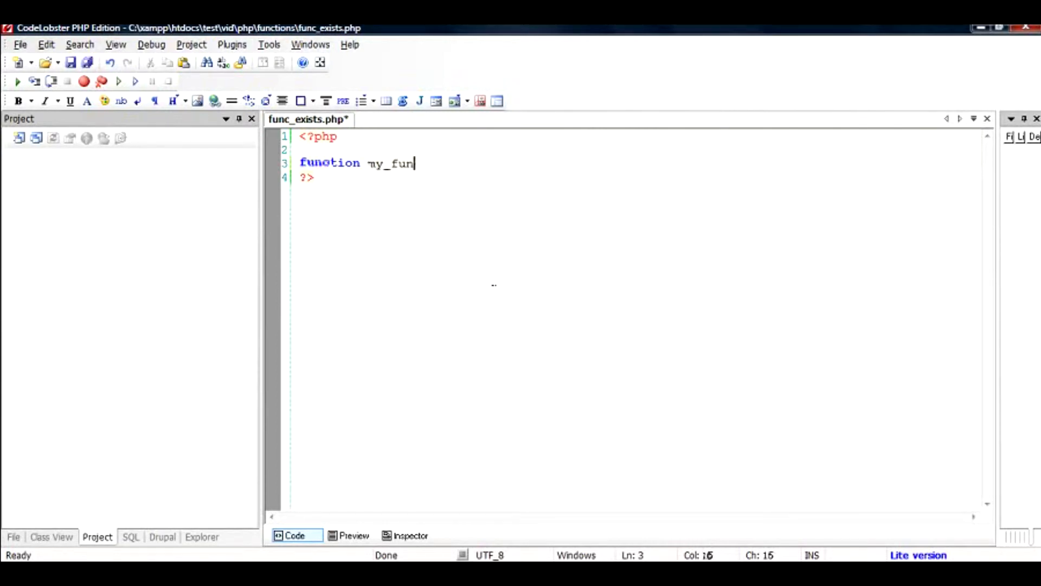
text(ction()
text({)
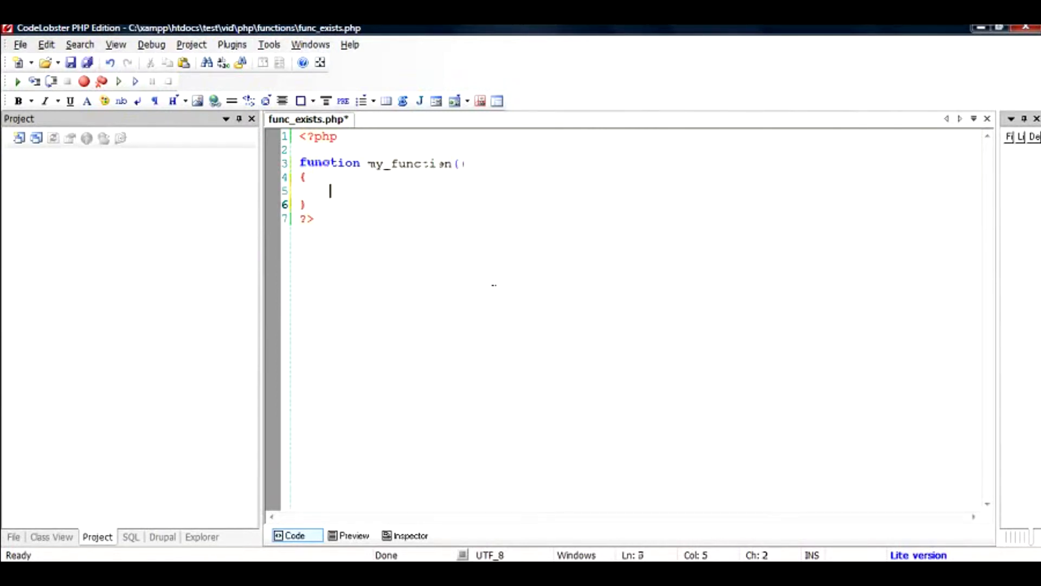
text(echo ')
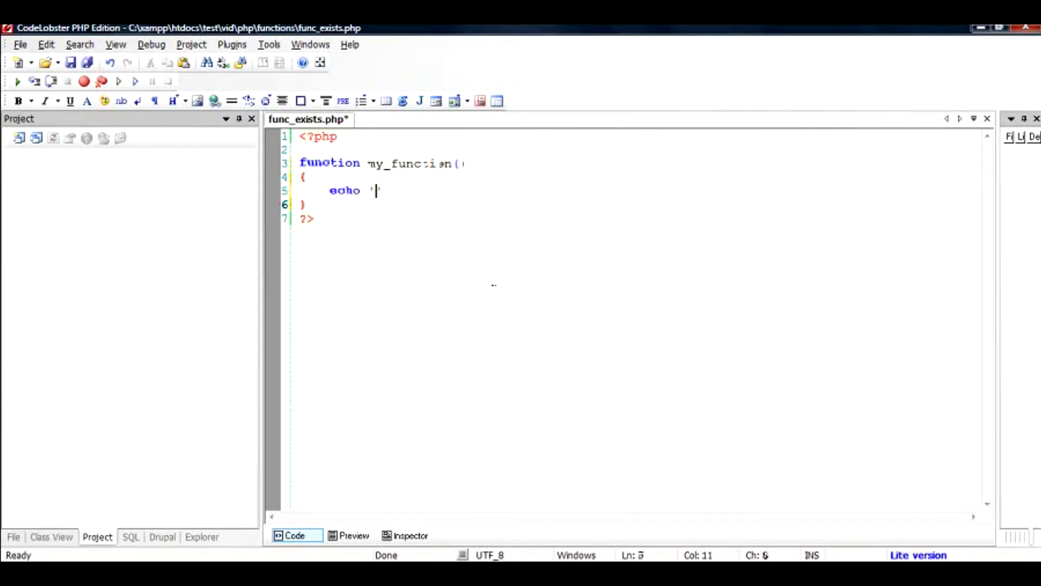
text(Hello Wo)
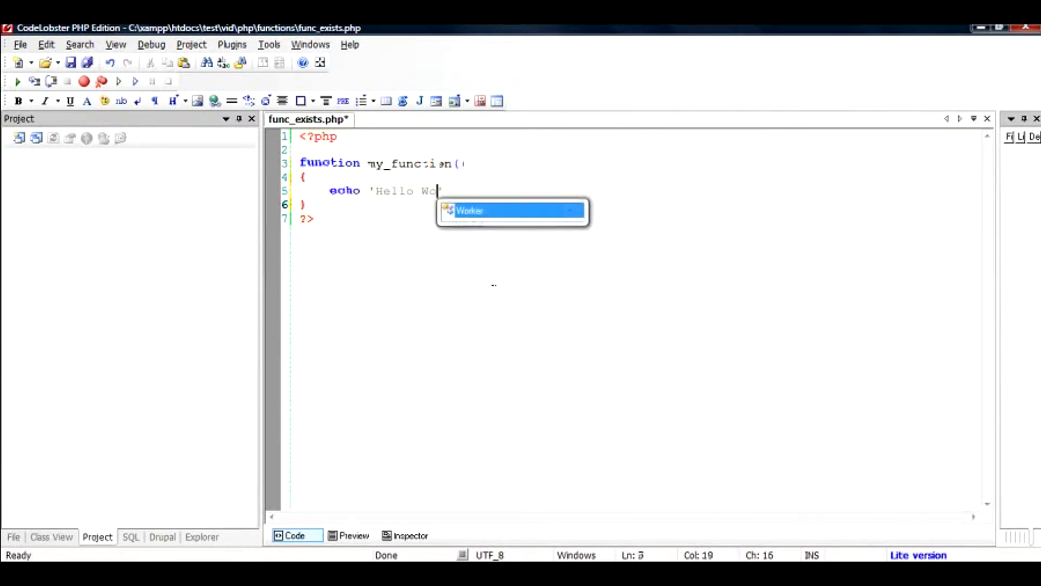
text(rld')
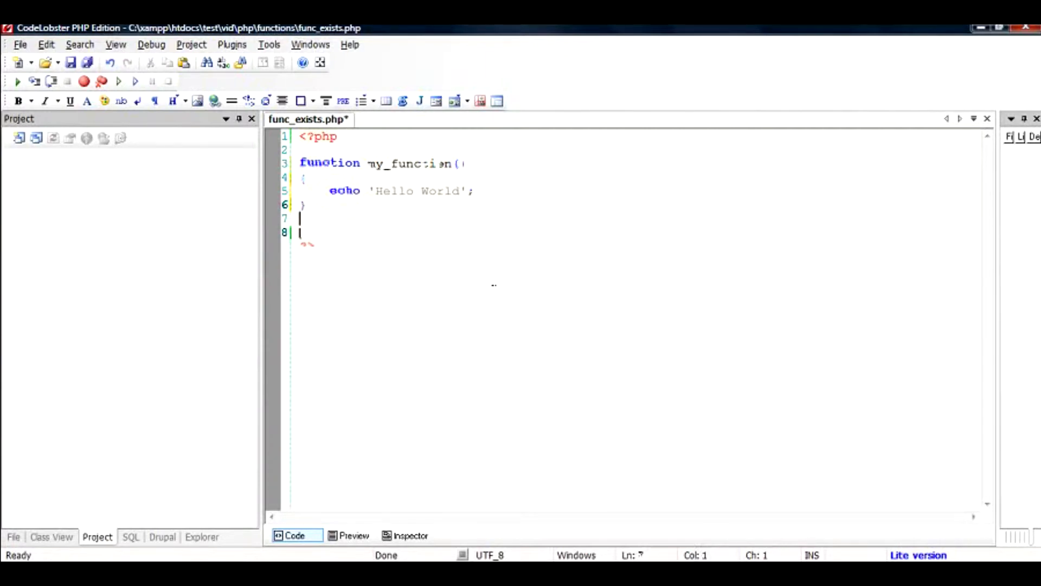
- Call my_function(); and confirm the browser prints Hello World
text(my_func)
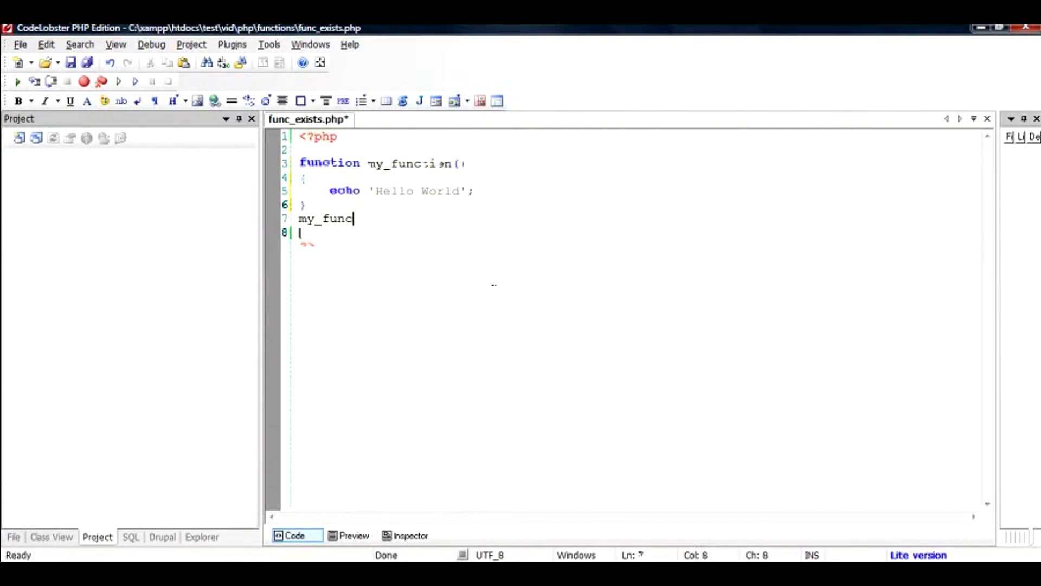
text(tion();)
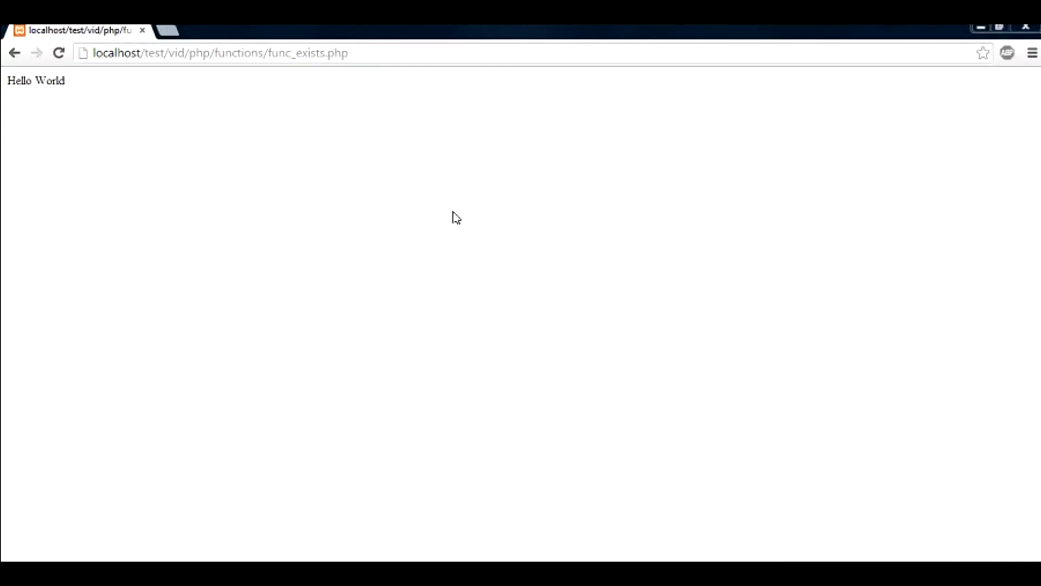
mouse_move(72, 91)
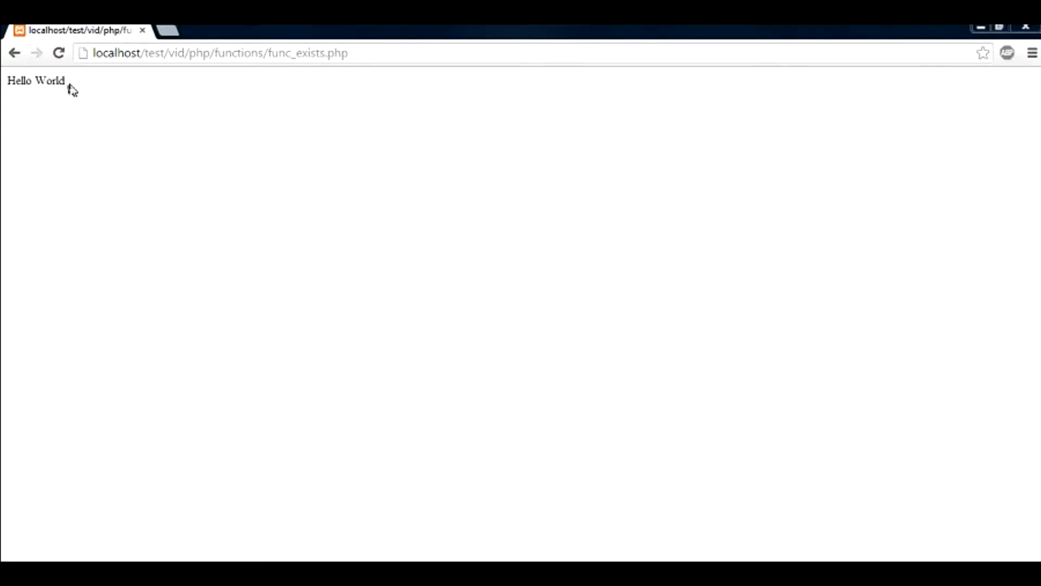
double_click(35, 80)
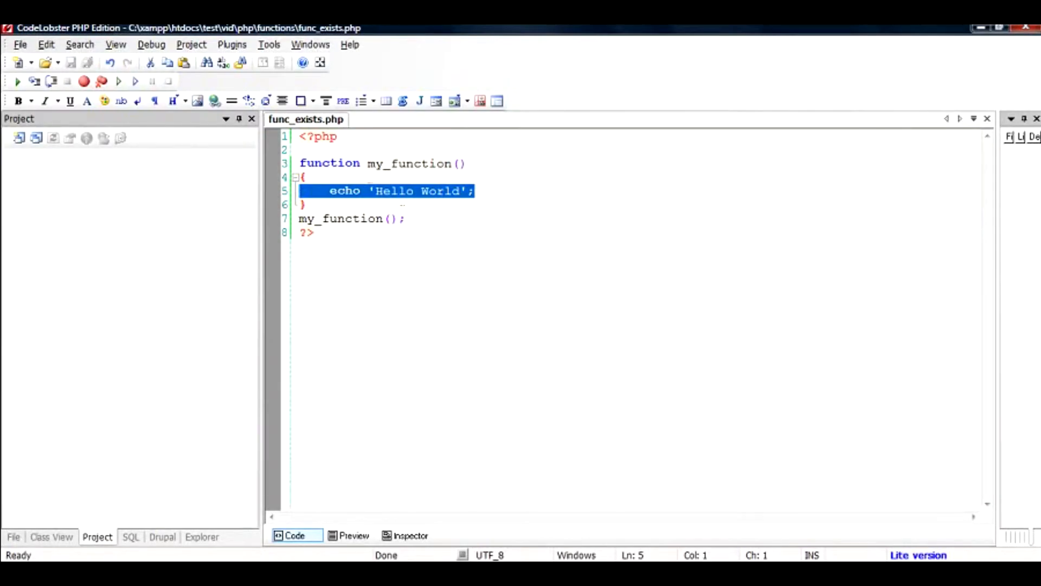
mouse_move(301, 163)
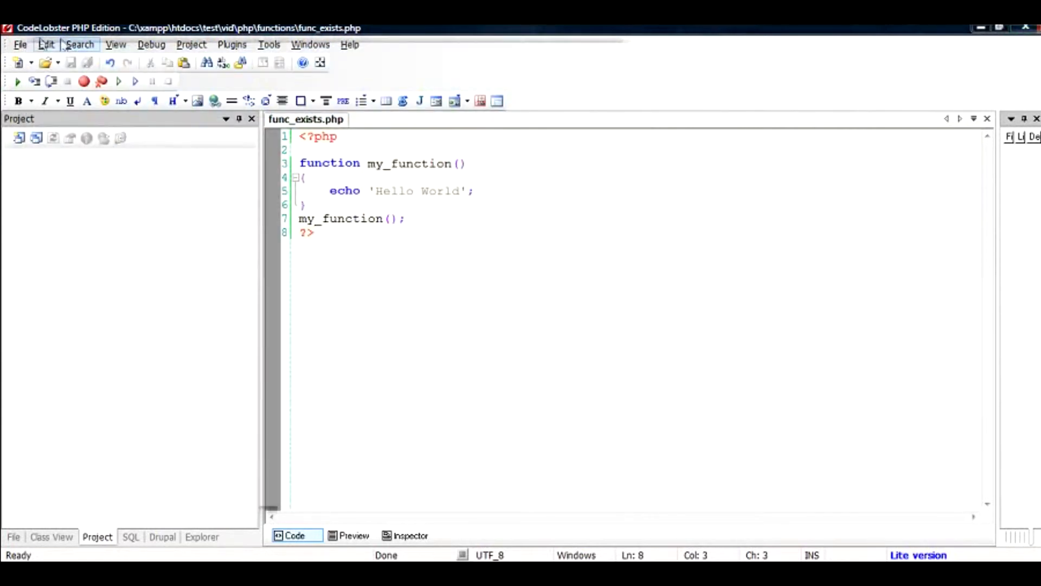
- Create a new blank PHP file via the File menu
click(20, 45)
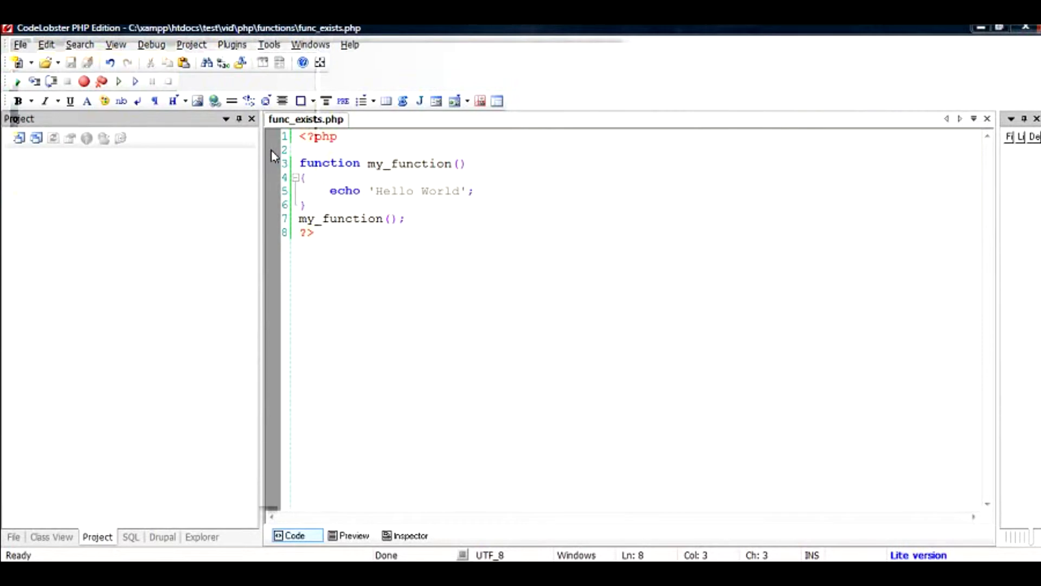
click(19, 45)
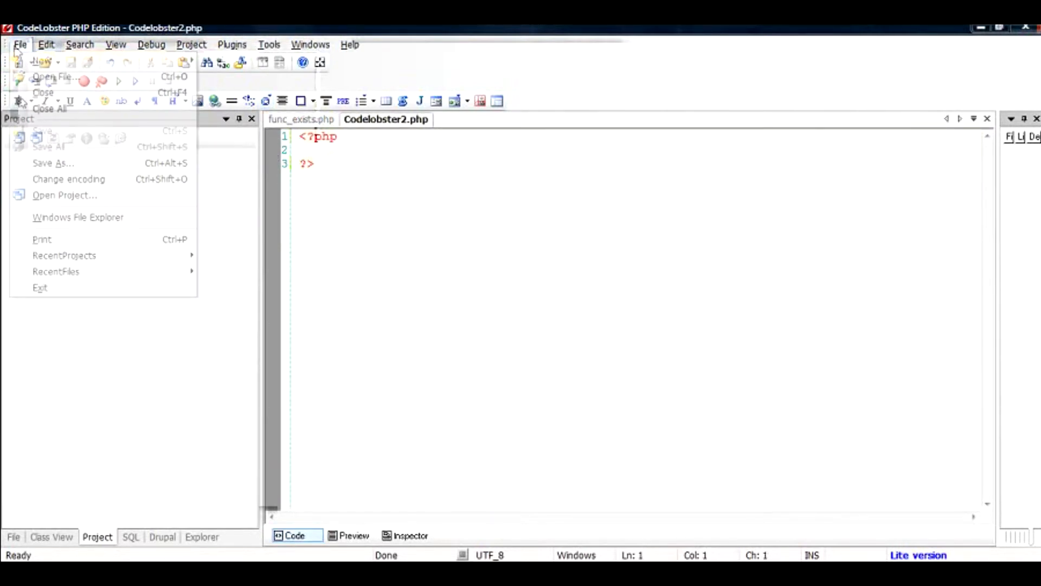
- Save the new file as functions.php in the functions folder
click(52, 163)
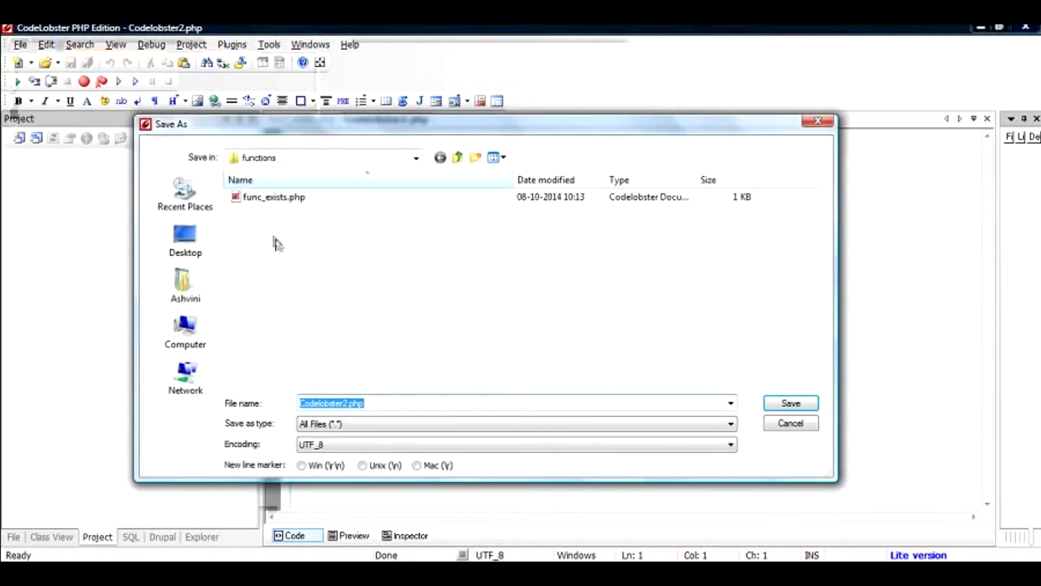
text(config)
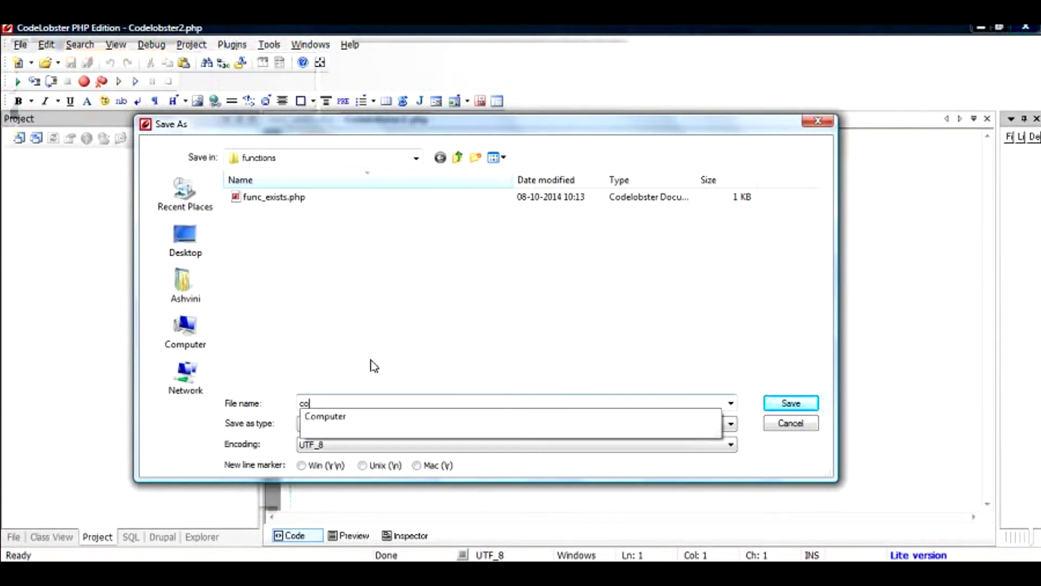
text(function)
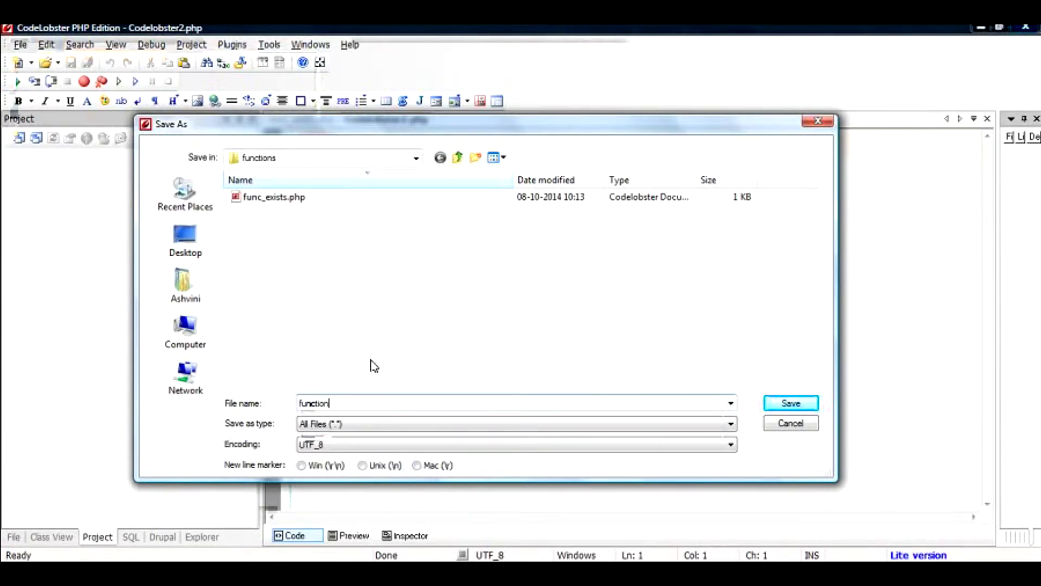
click(790, 404)
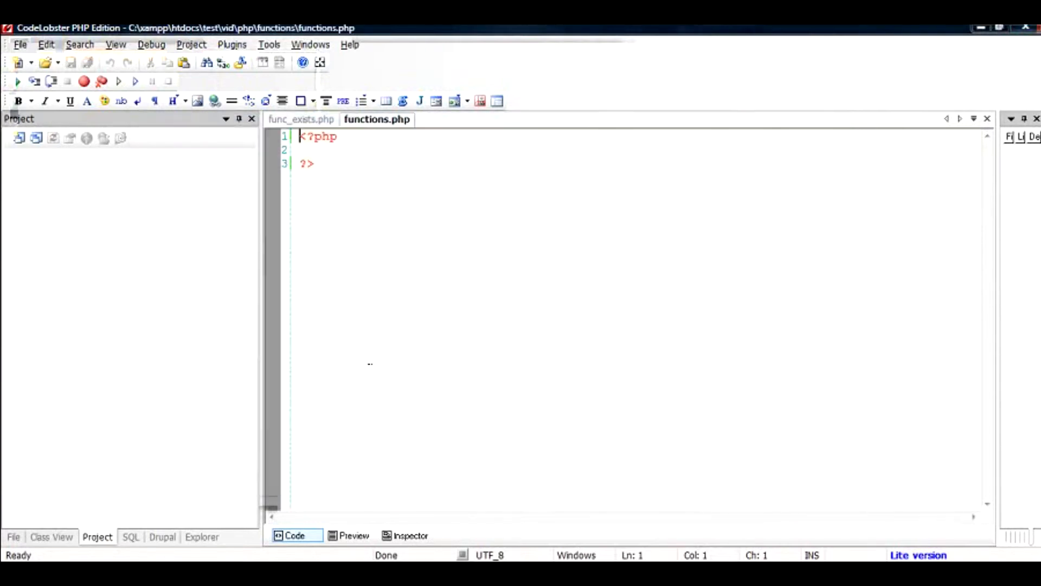
- Cut the my_function() definition from func_exists.php and paste it into functions.php
click(300, 119)
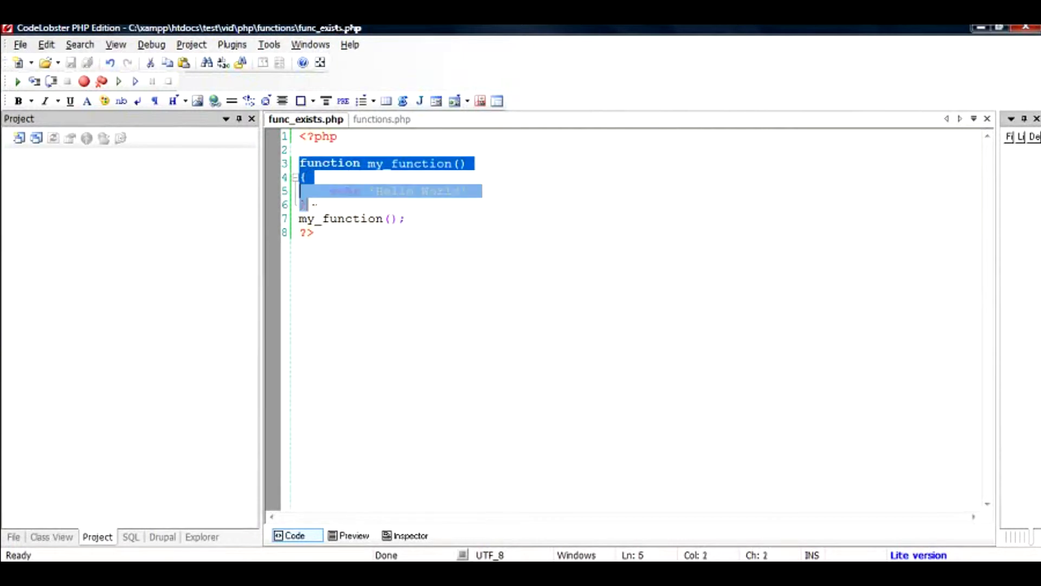
key(Delete)
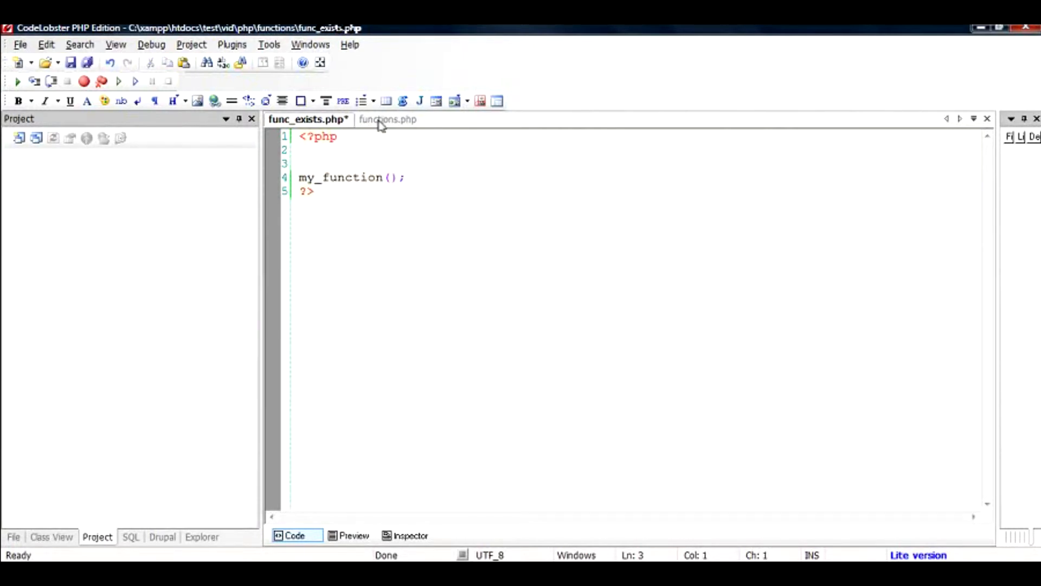
click(389, 119)
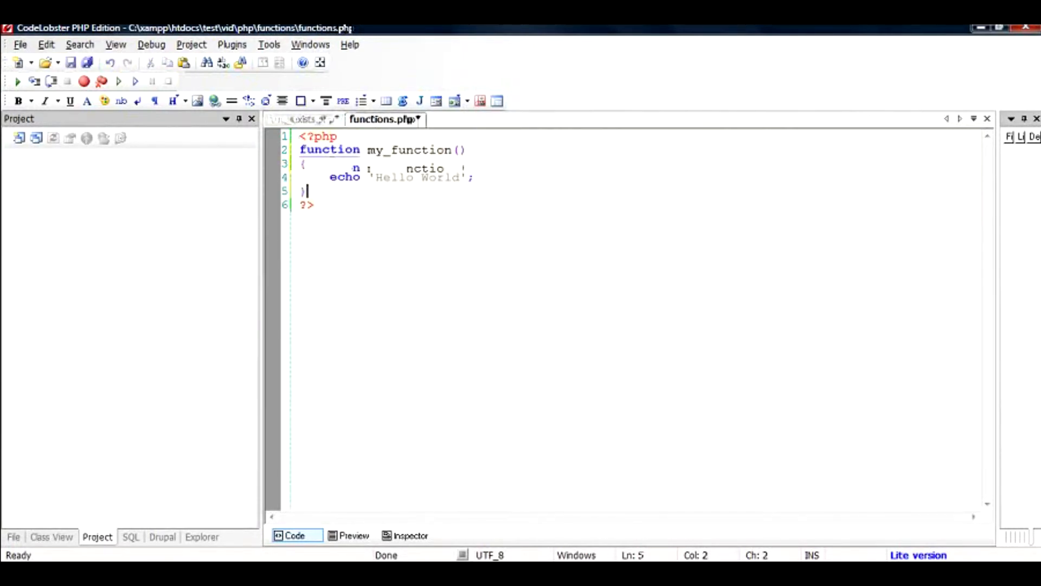
click(306, 119)
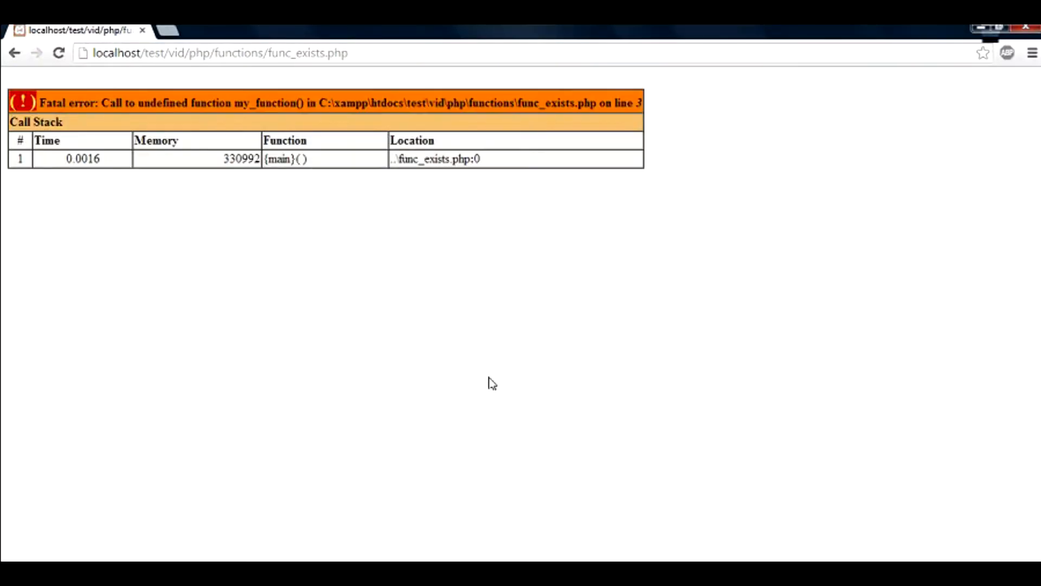
mouse_move(493, 383)
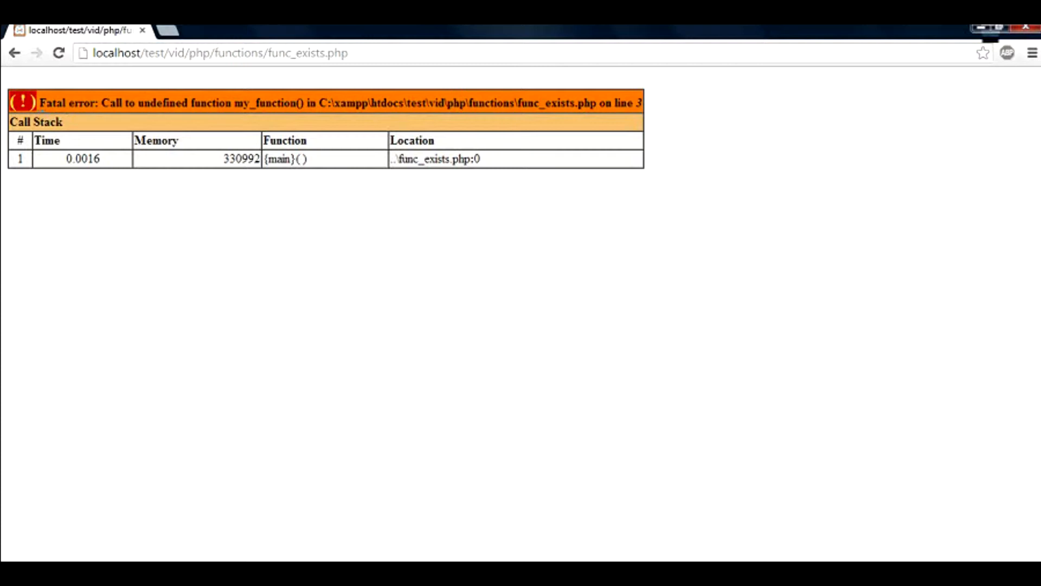
- Highlight the 'Call to undefined function my_function()' fatal error in Chrome
drag(37, 102, 110, 102)
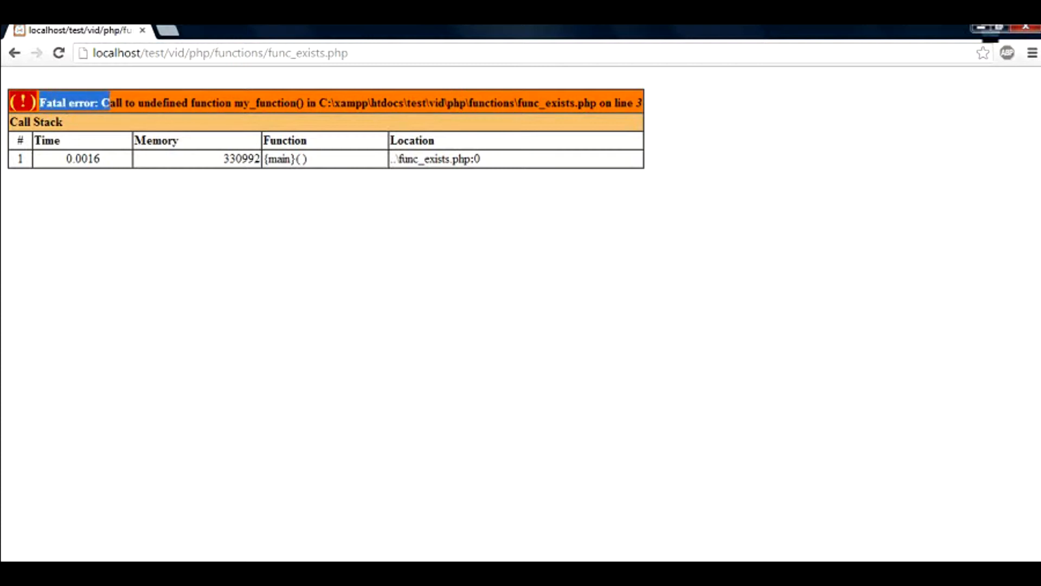
drag(100, 103, 253, 103)
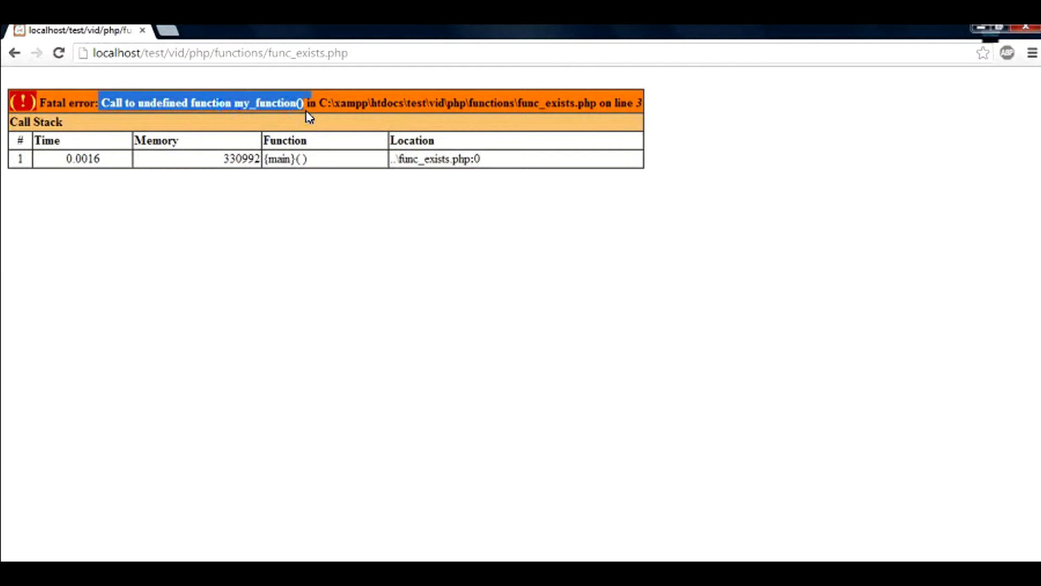
mouse_move(307, 118)
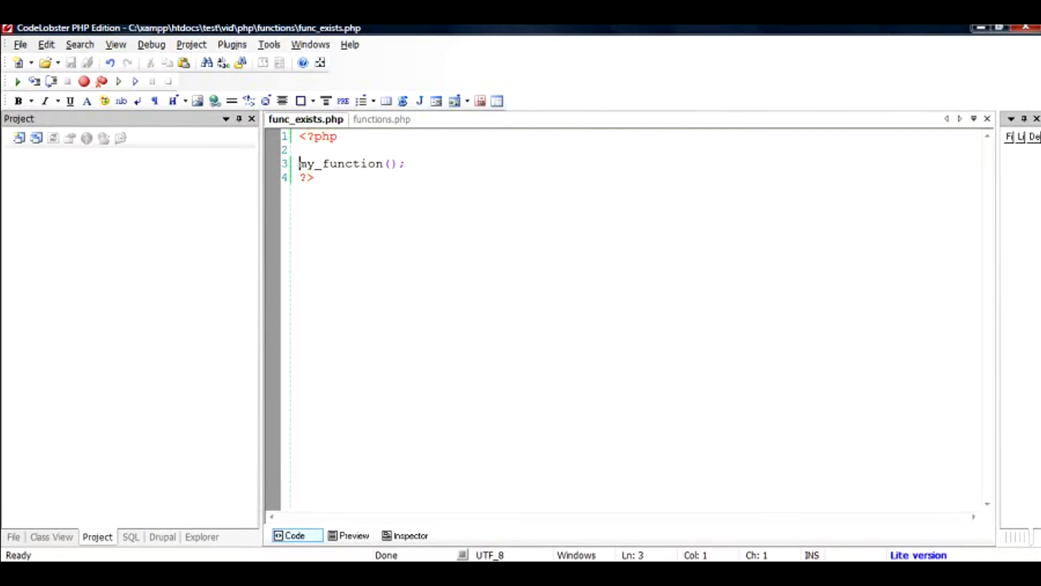
mouse_move(374, 133)
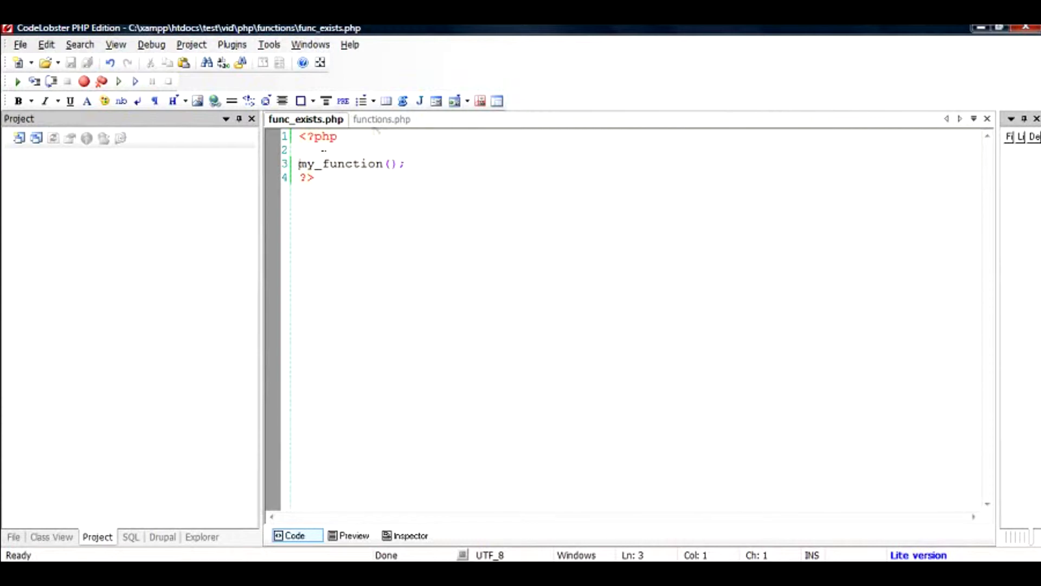
- Add require_once('functions.php'); above the my_function() call
text(require_once('functions.php');)
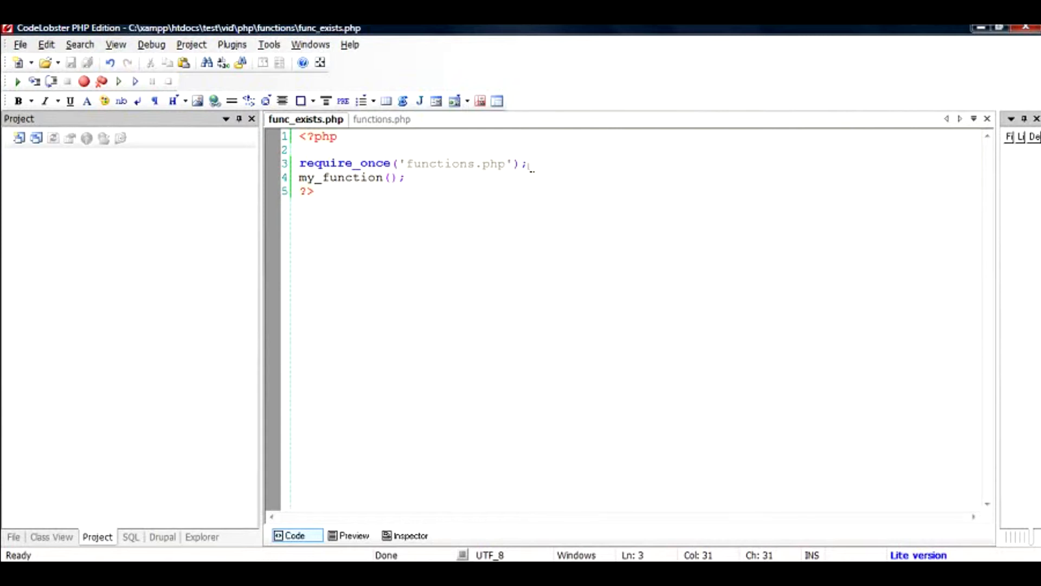
mouse_move(382, 119)
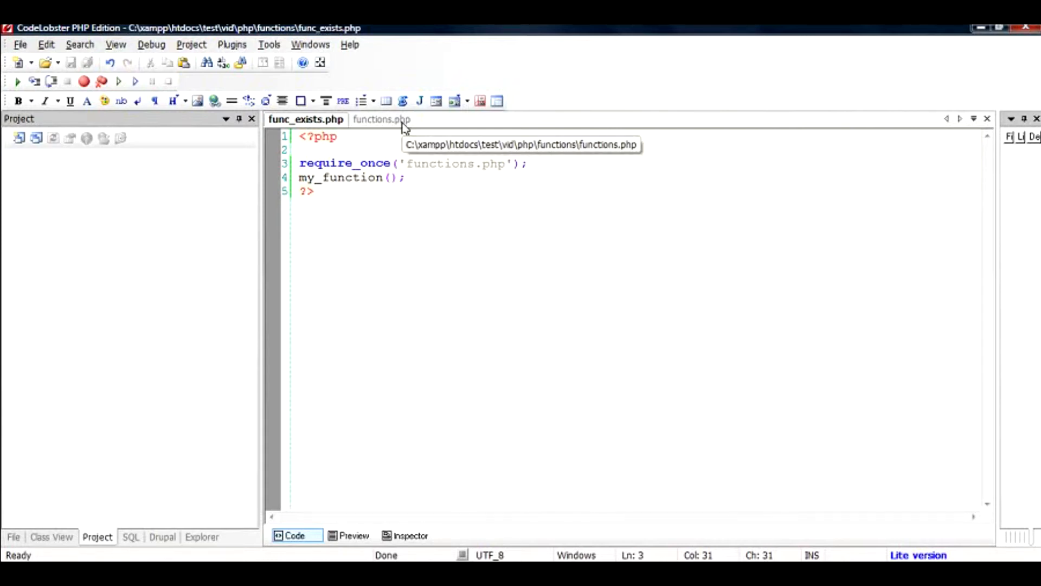
click(380, 119)
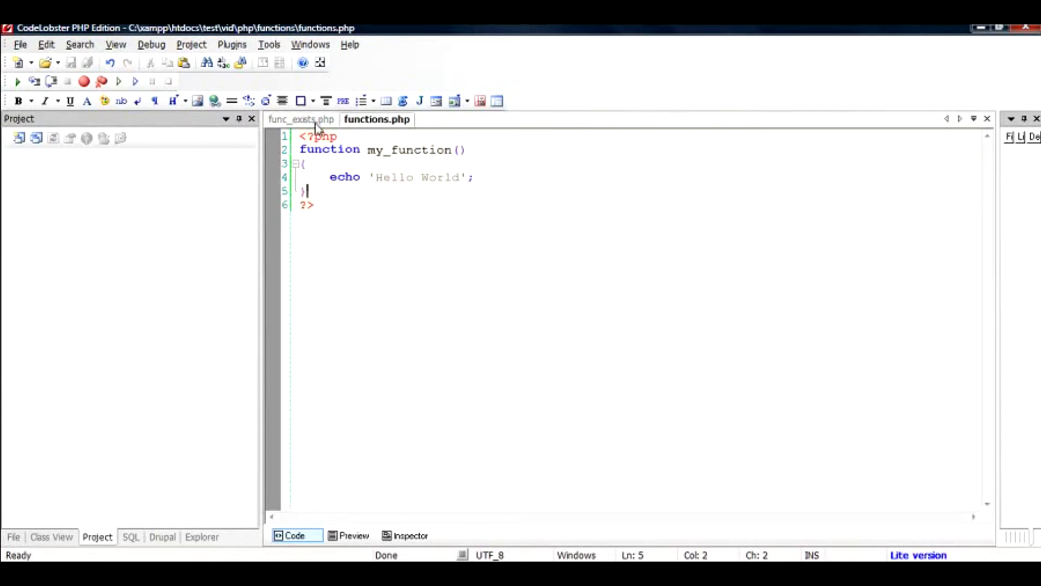
click(300, 119)
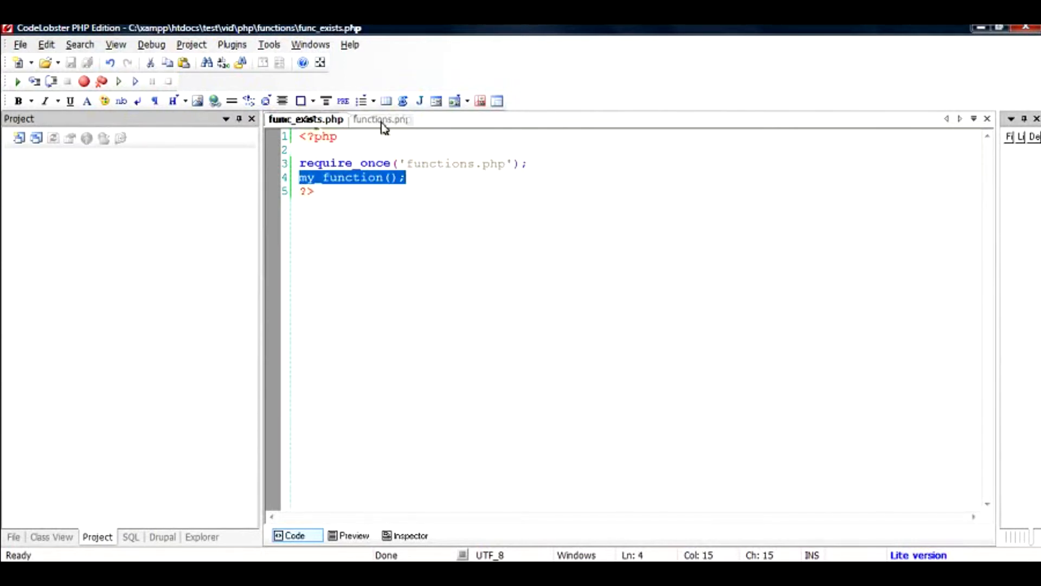
click(379, 119)
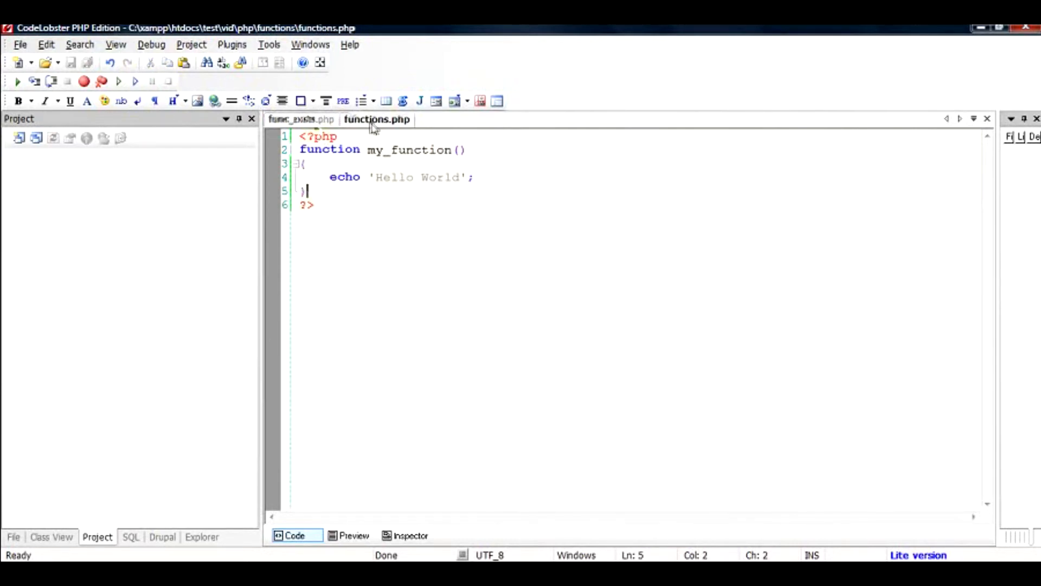
key(ctrl+a)
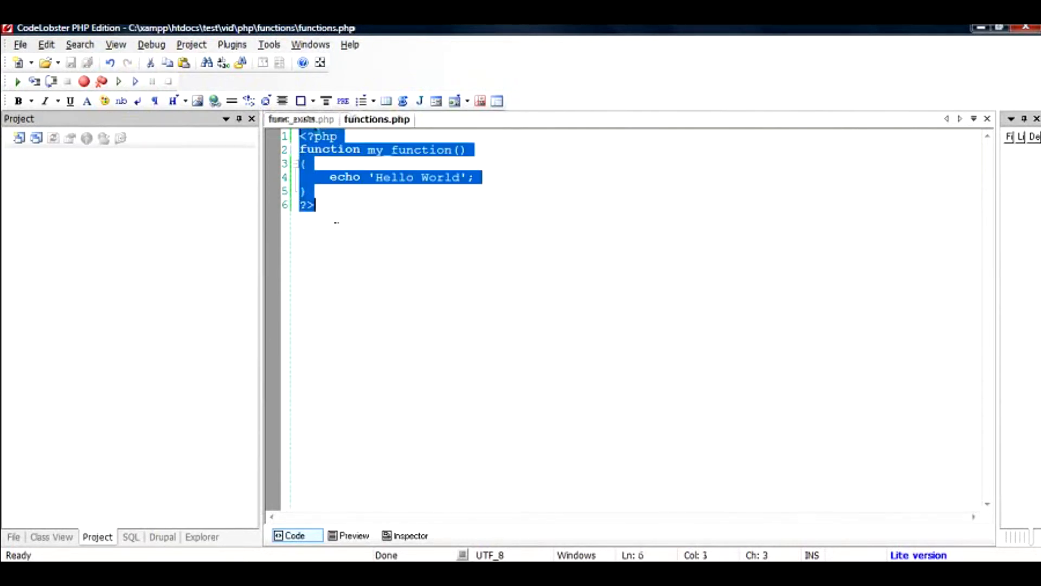
click(306, 120)
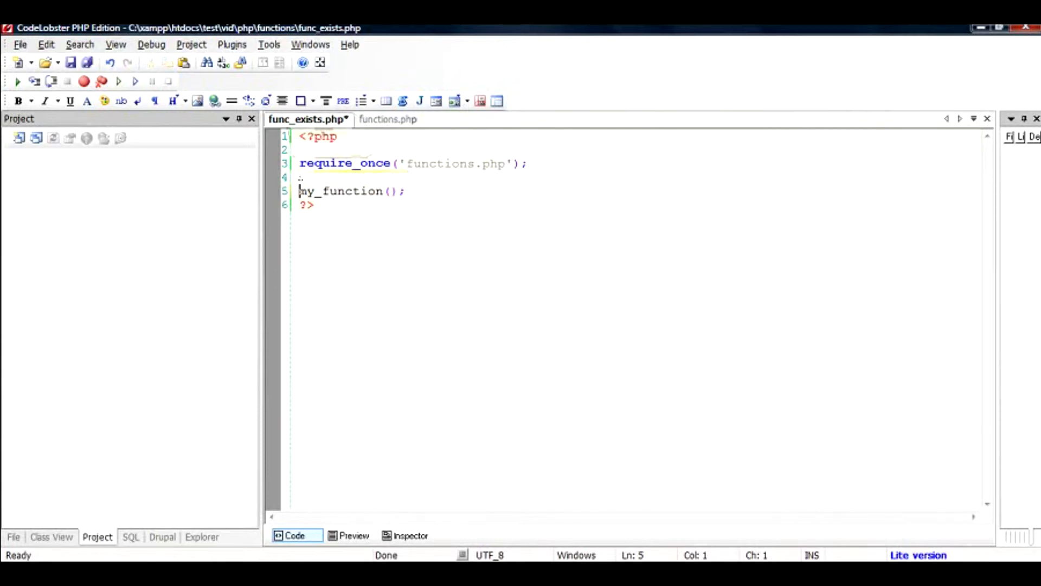
- Wrap the my_function() call in if(function_exists('my_function'))
text(if()
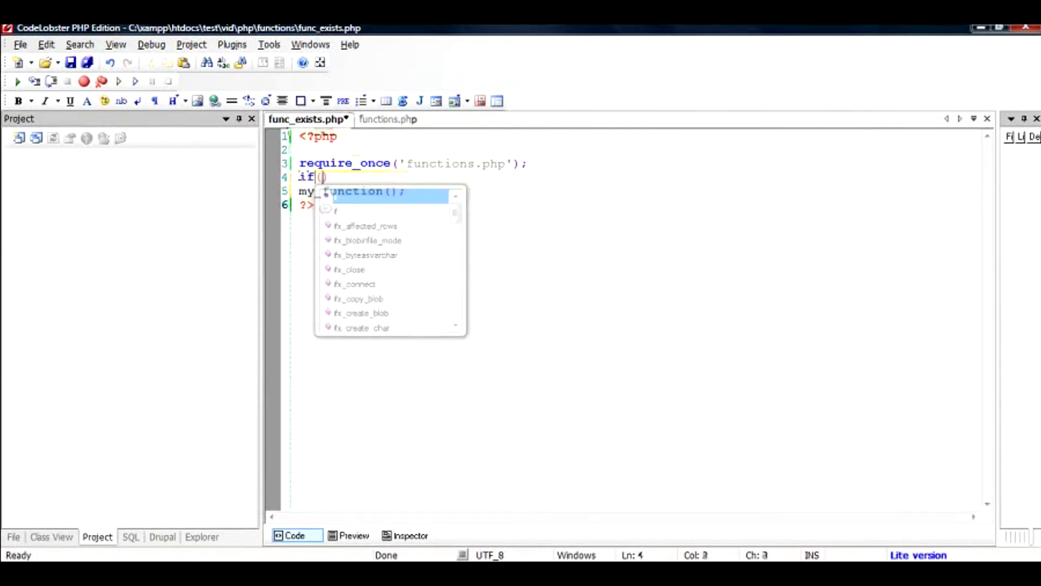
text(function_exists()
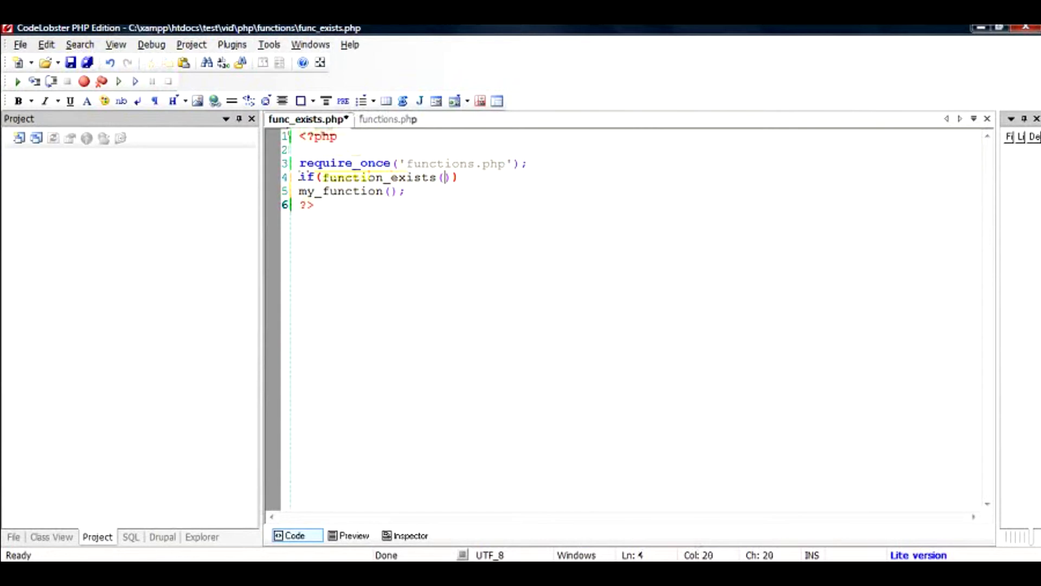
text('my_function)
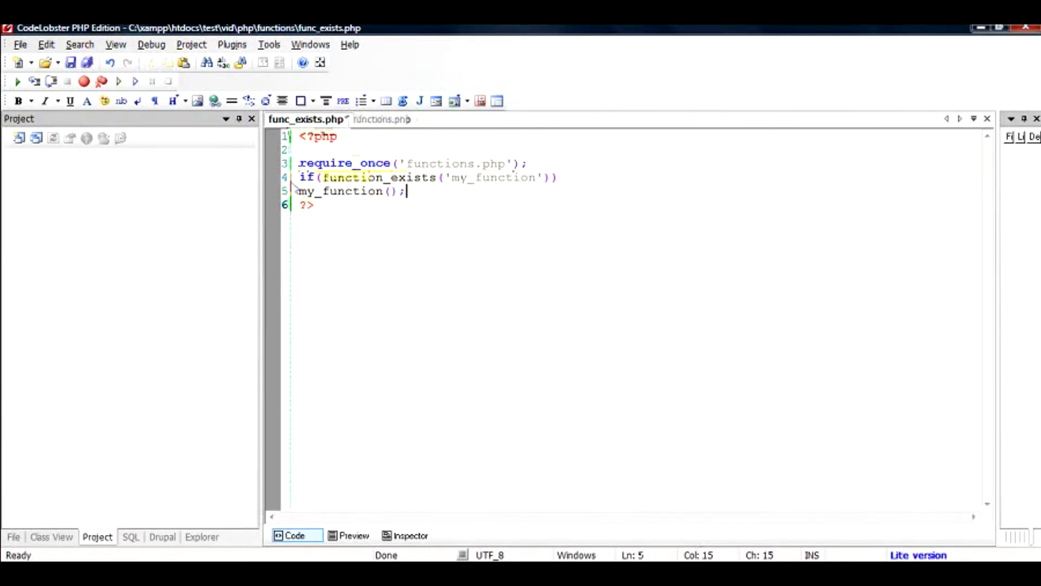
triple_click(409, 164)
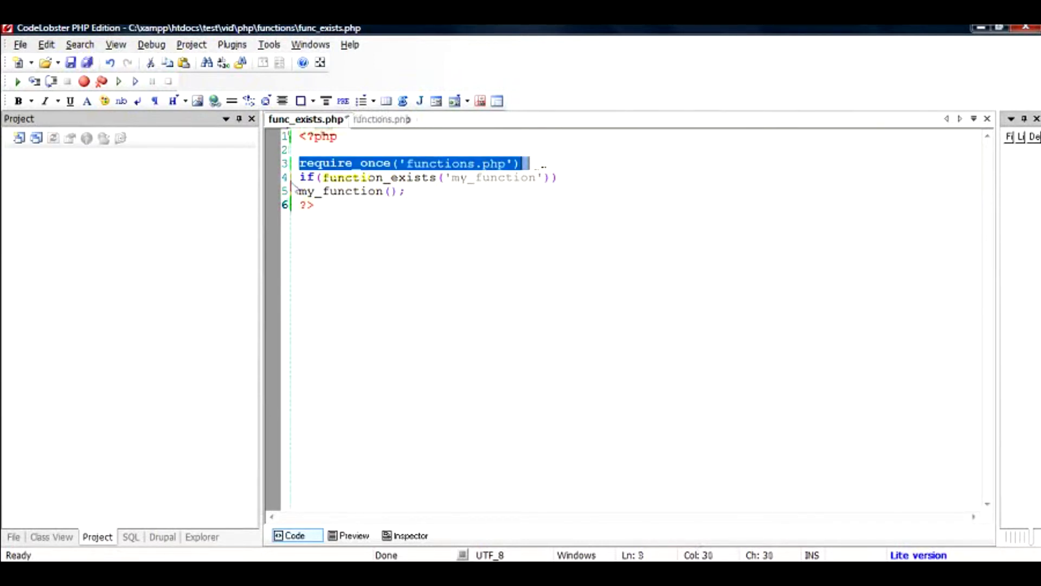
text(;)
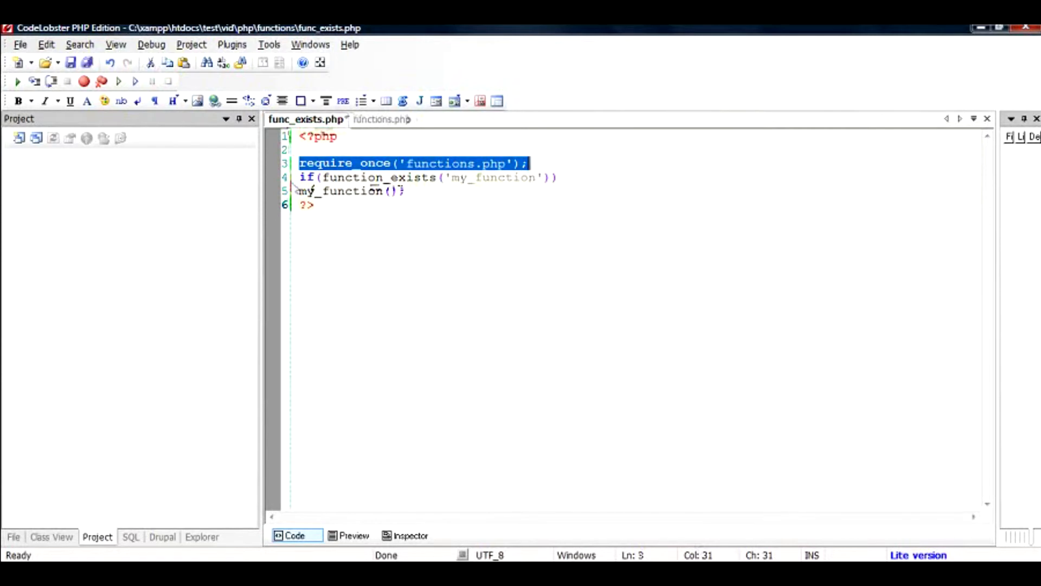
- Tidy the blank lines after the guarded call and return to functions.php
double_click(375, 177)
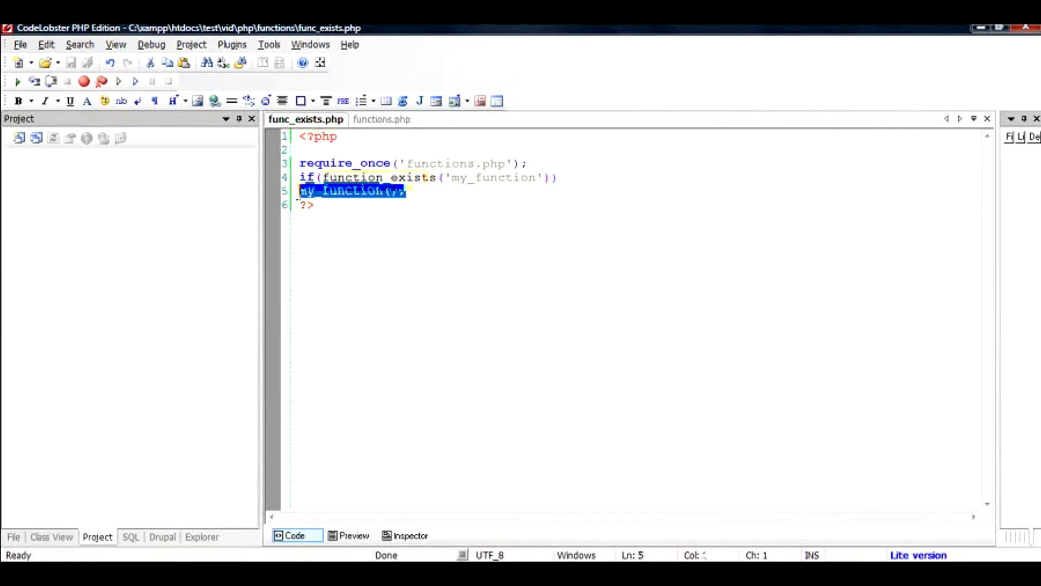
click(404, 191)
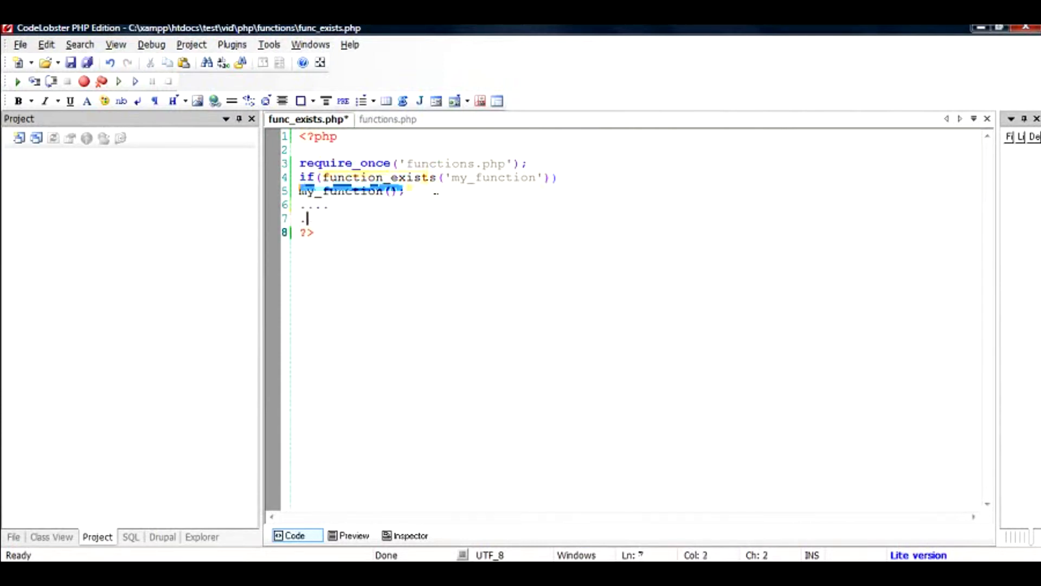
key(Enter)
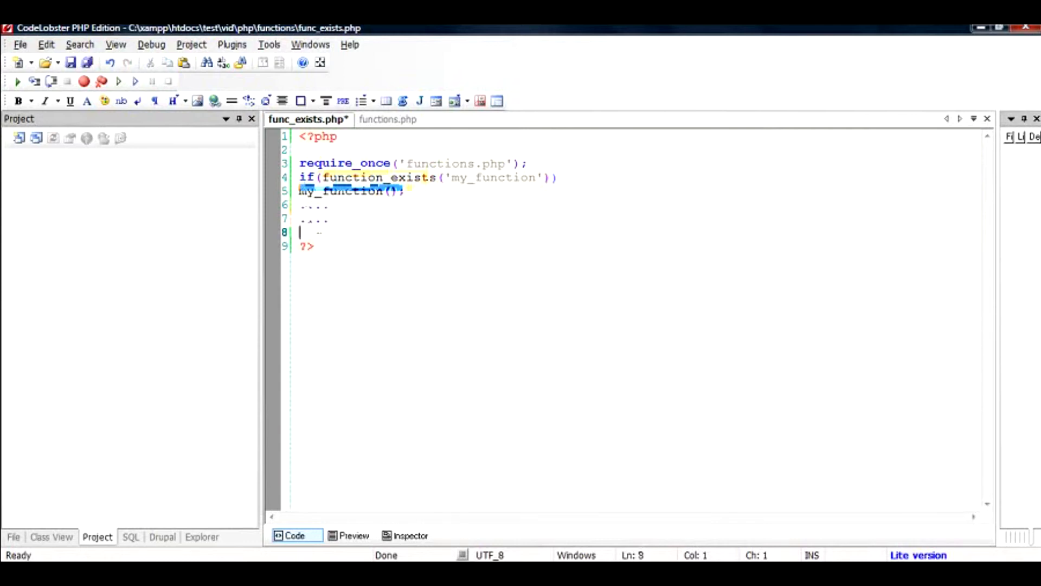
key(Delete)
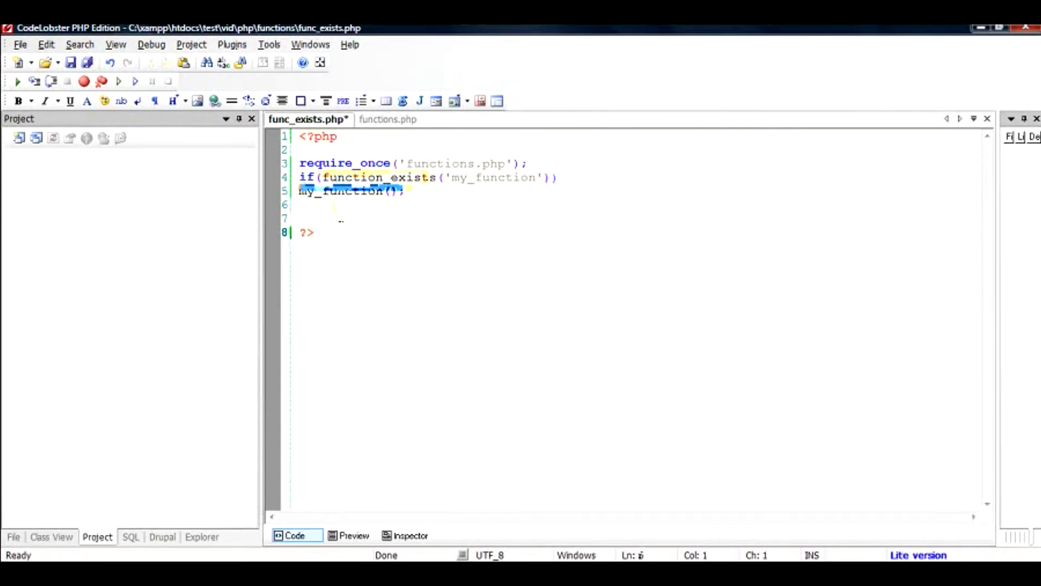
click(388, 119)
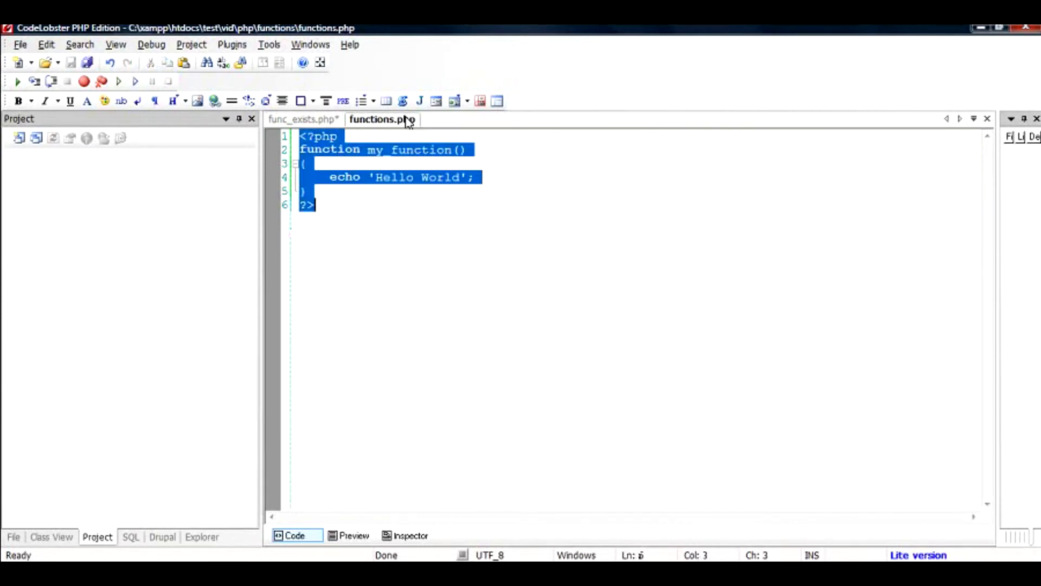
- Rename the function in functions.php to my_own_function() and return to func_exists.php
click(385, 150)
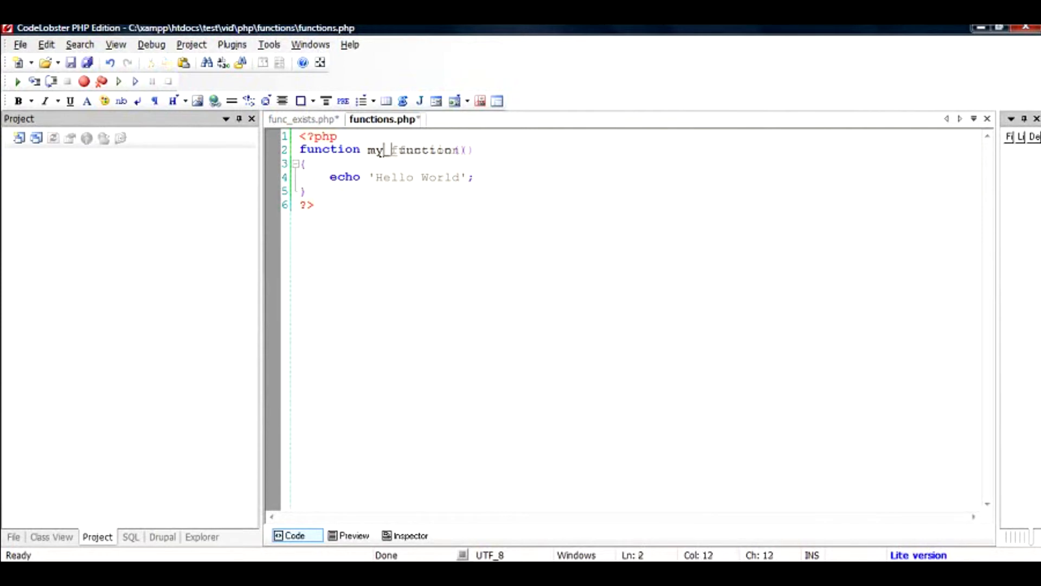
text(own_)
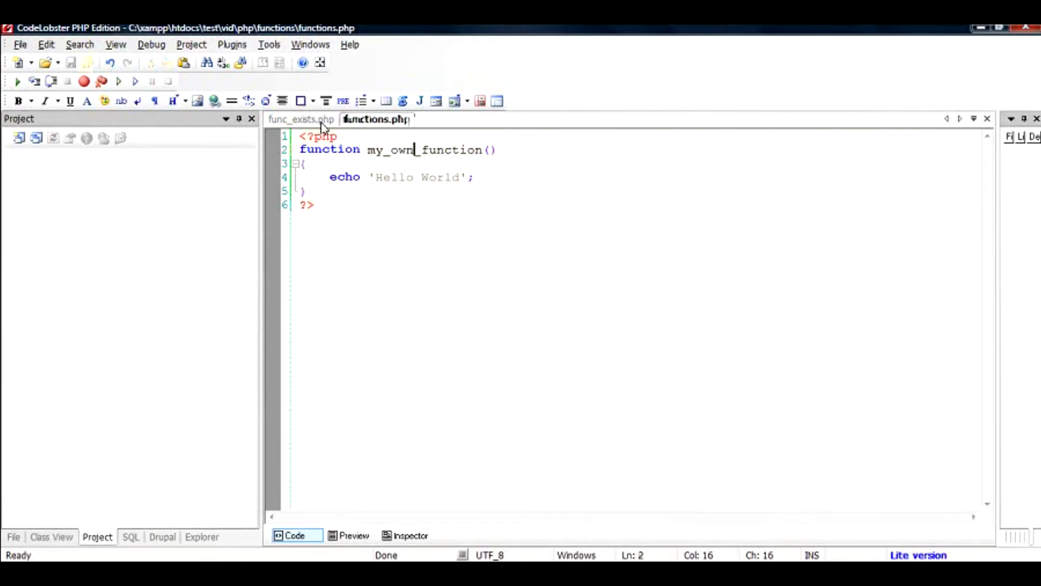
click(301, 120)
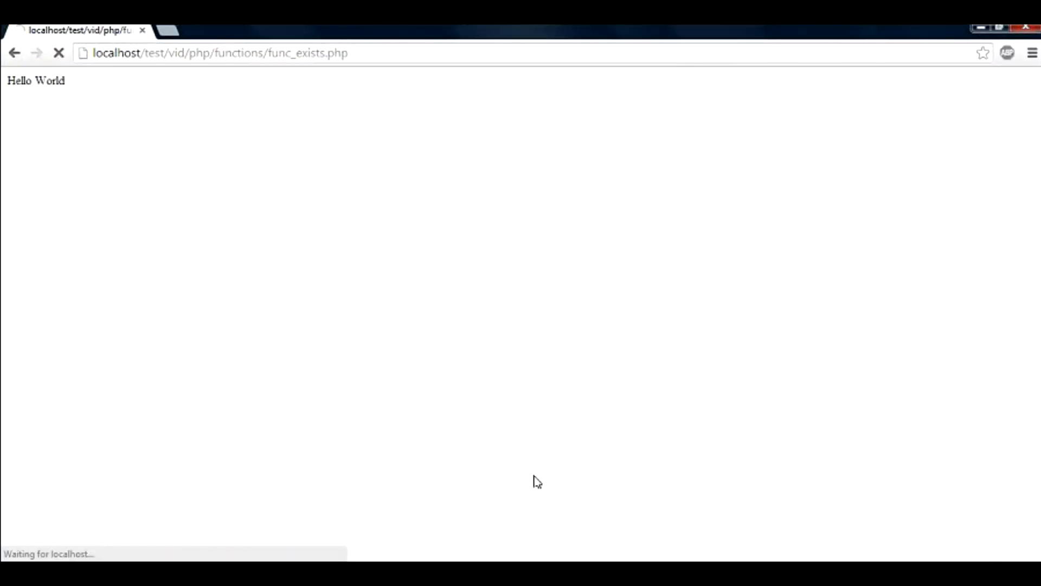
click(59, 53)
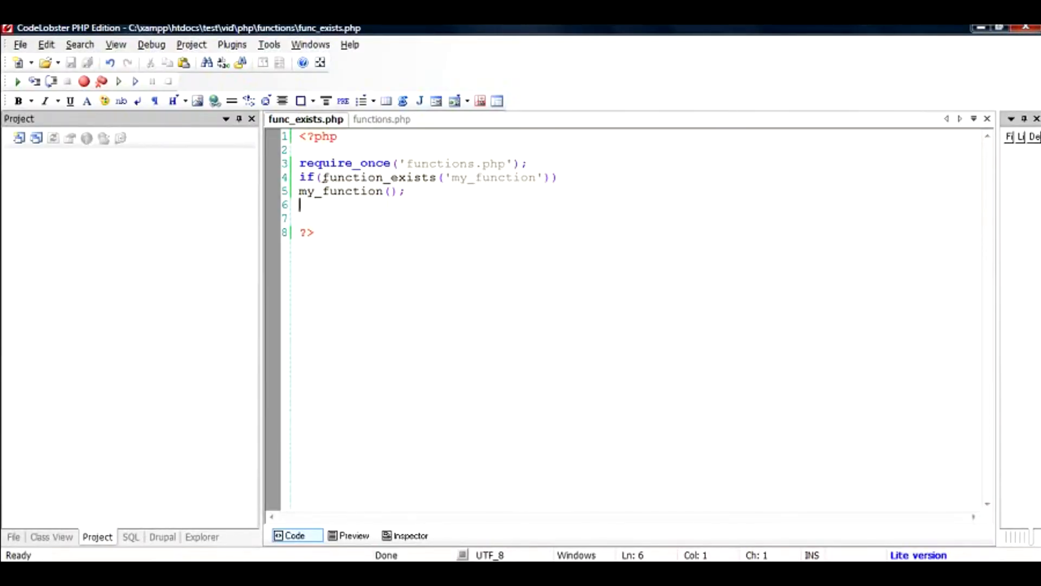
double_click(378, 177)
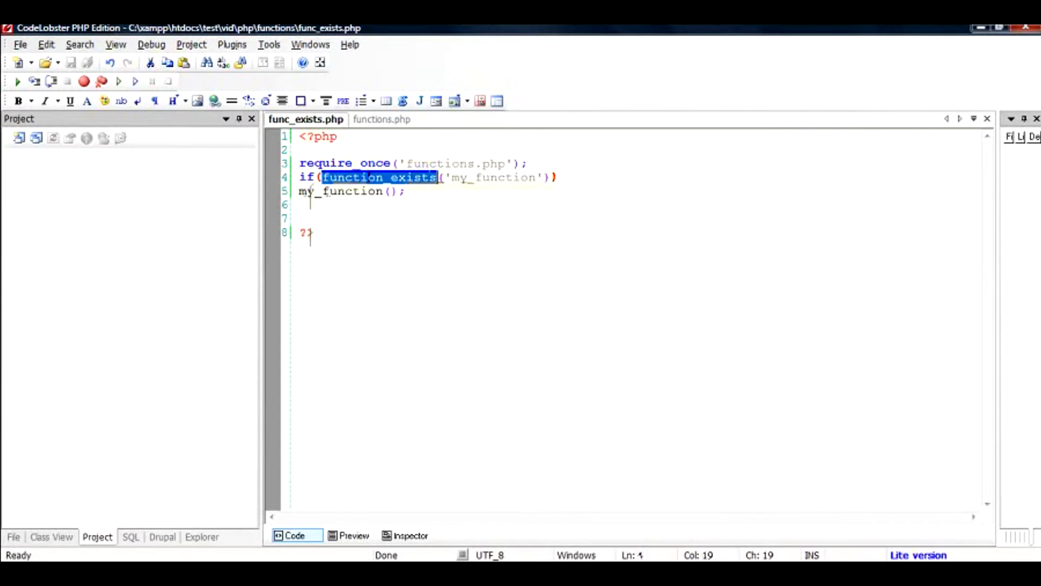
click(299, 191)
text({)
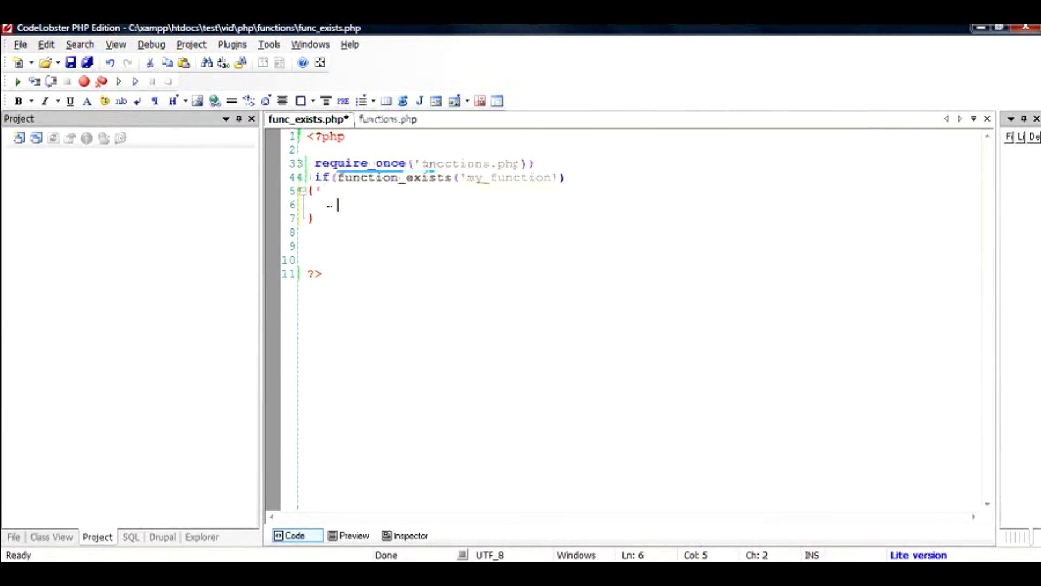
text(my_function();)
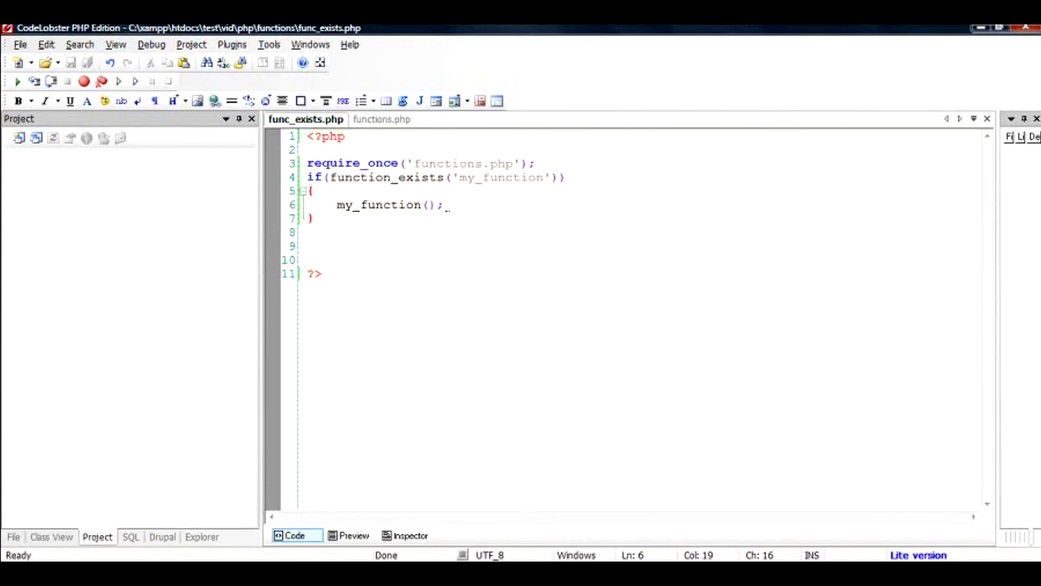
triple_click(389, 205)
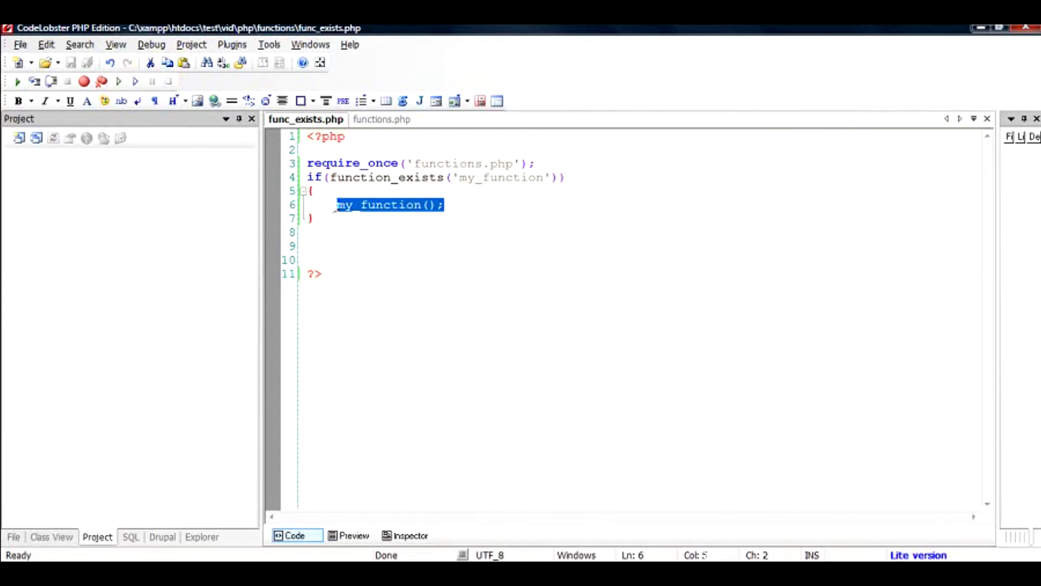
click(310, 176)
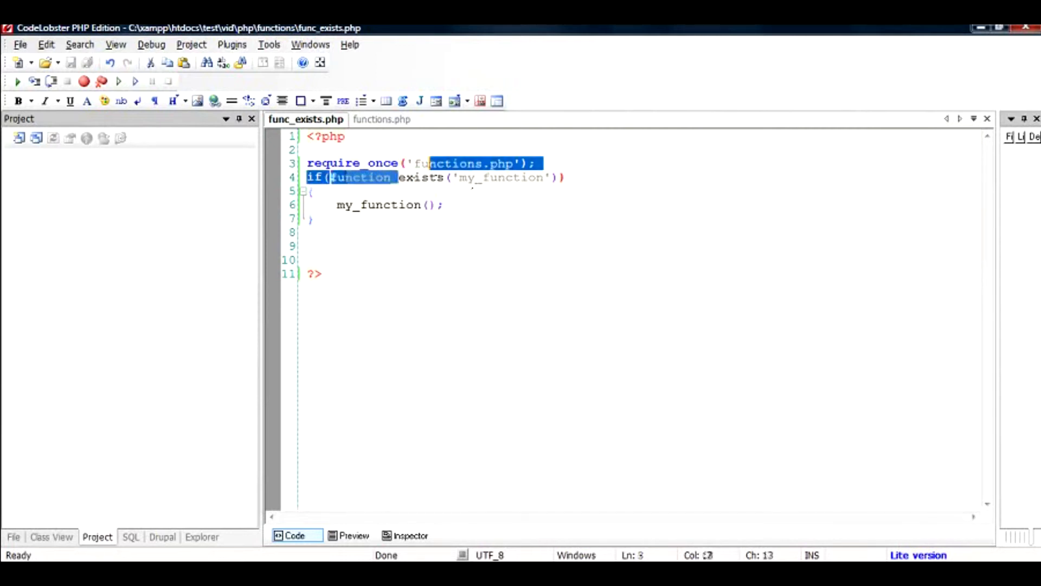
double_click(387, 177)
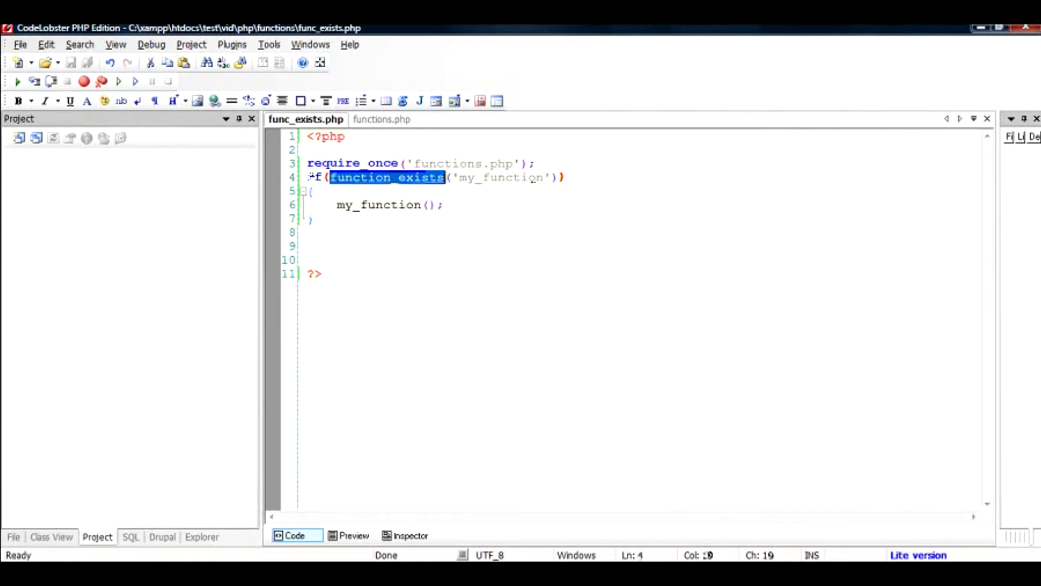
double_click(498, 177)
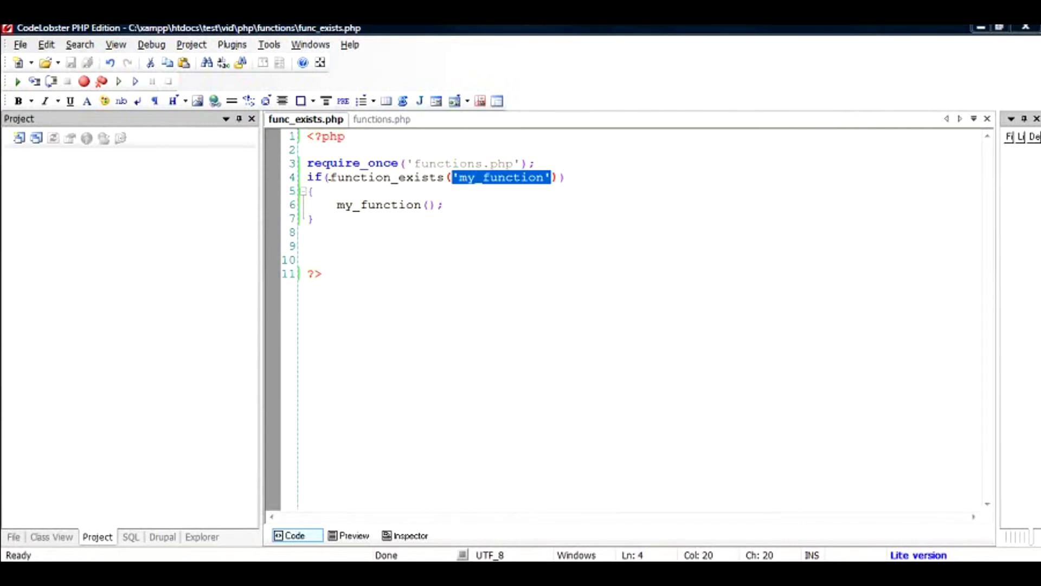
double_click(385, 177)
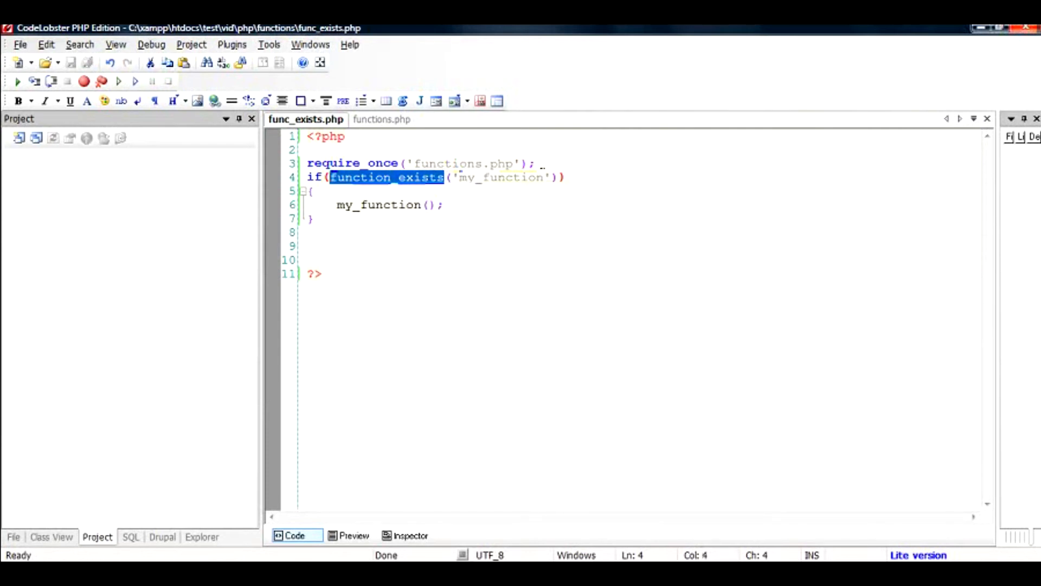
click(538, 163)
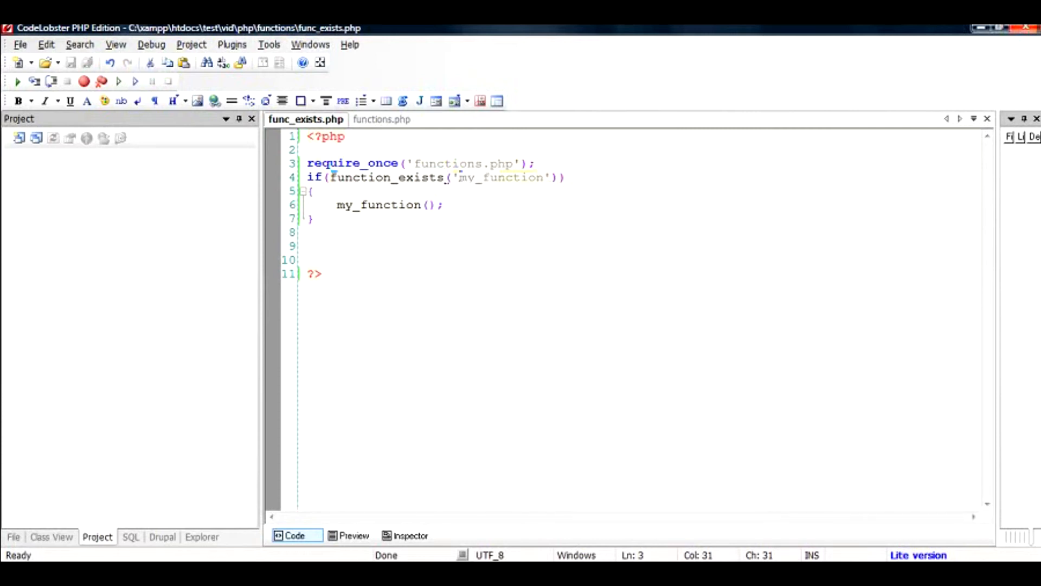
mouse_move(332, 177)
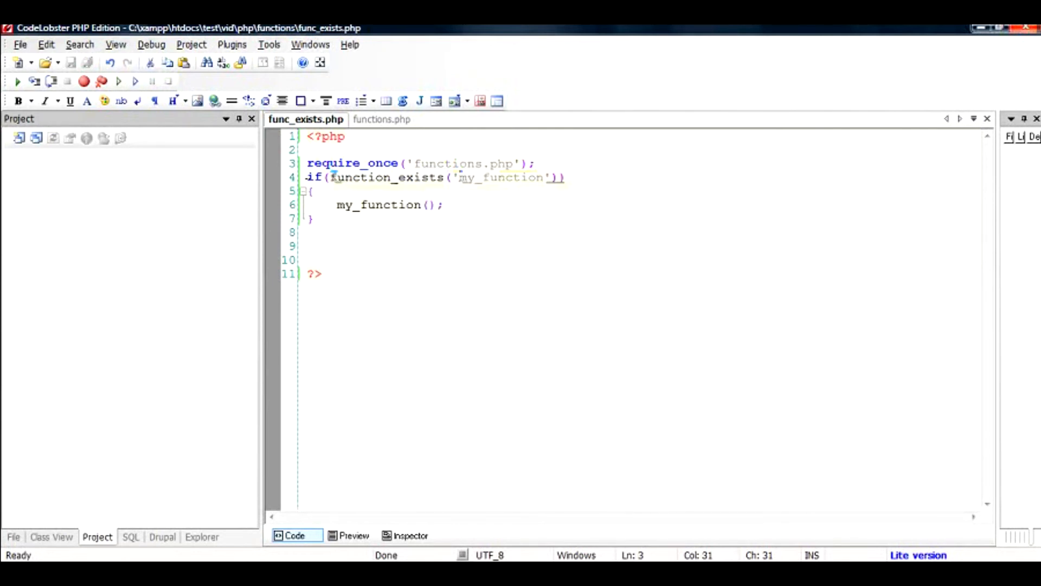
- Create a new PHP file and save it as functions1.php beside functions.php
click(376, 120)
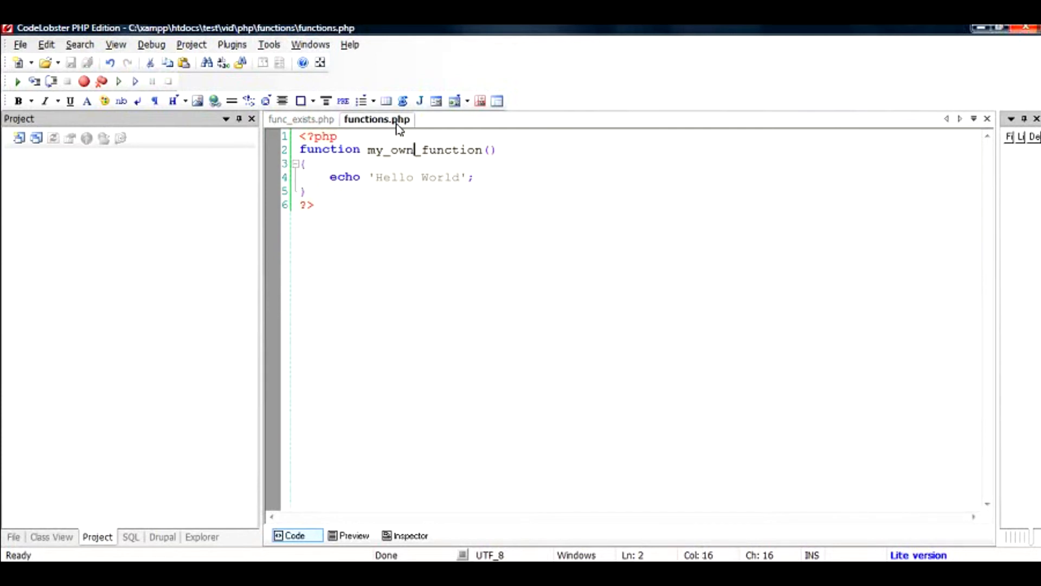
click(20, 43)
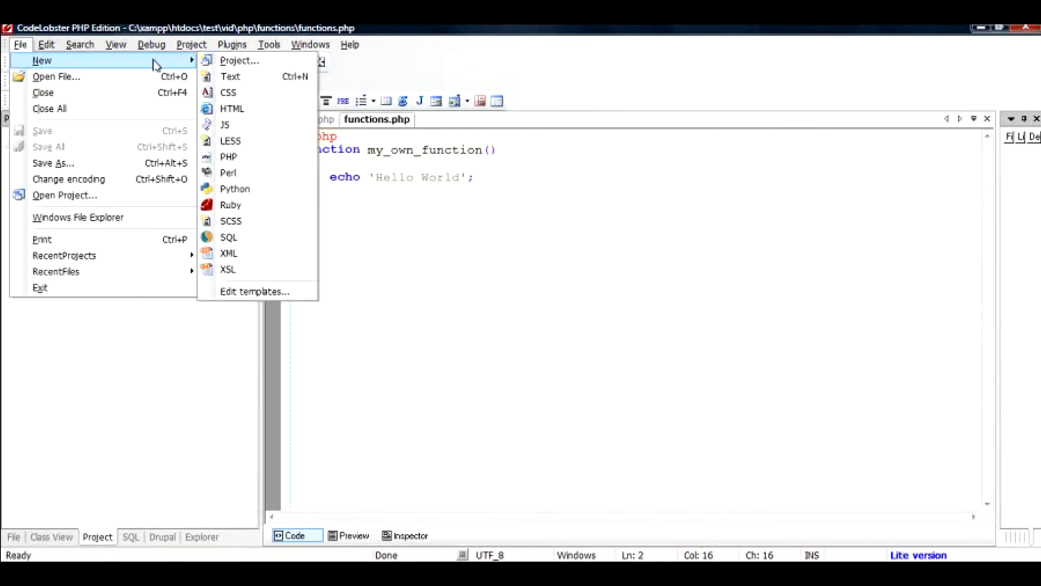
click(227, 156)
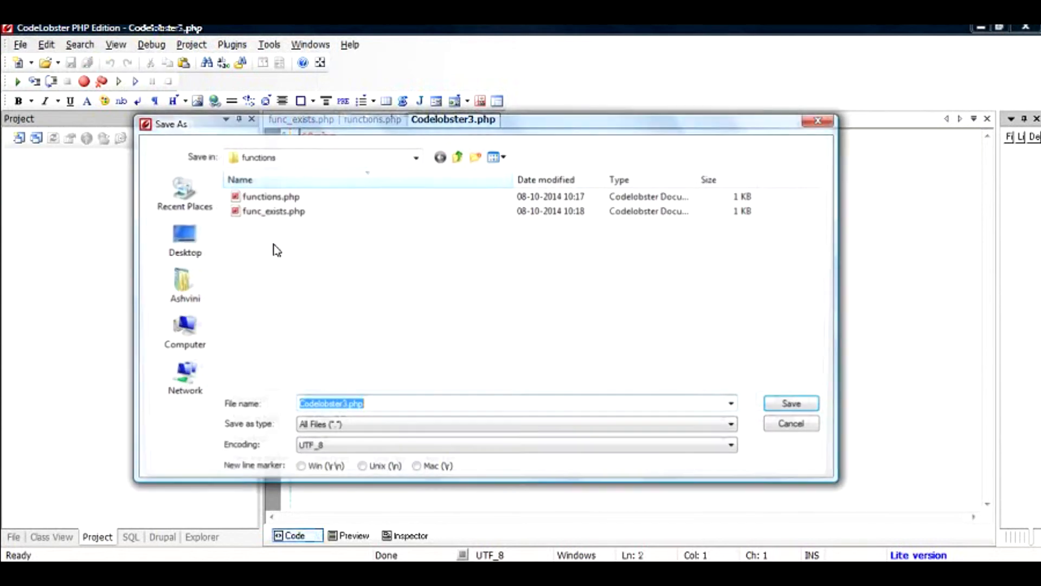
text(functi)
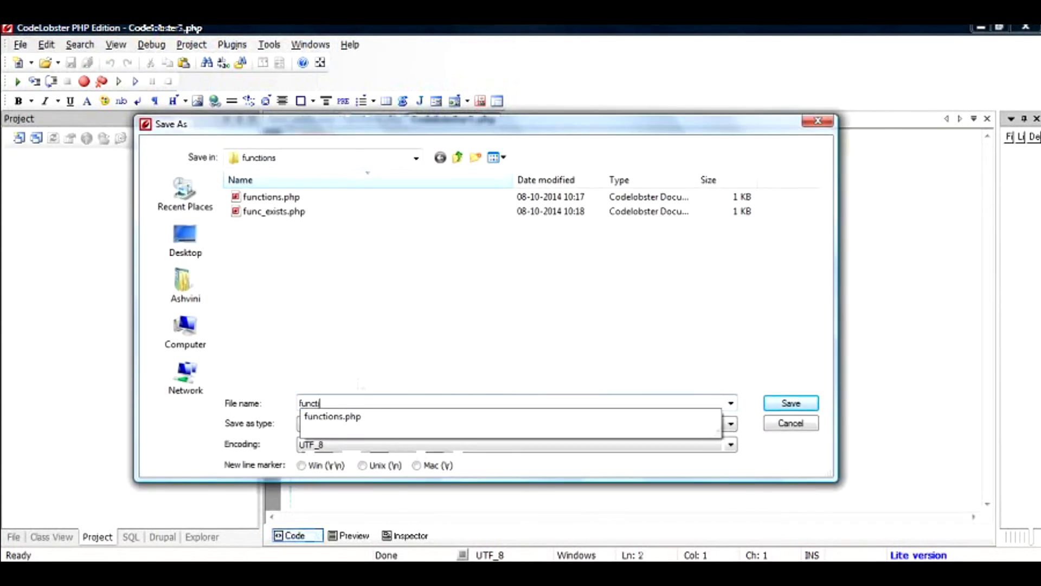
text(functions1.)
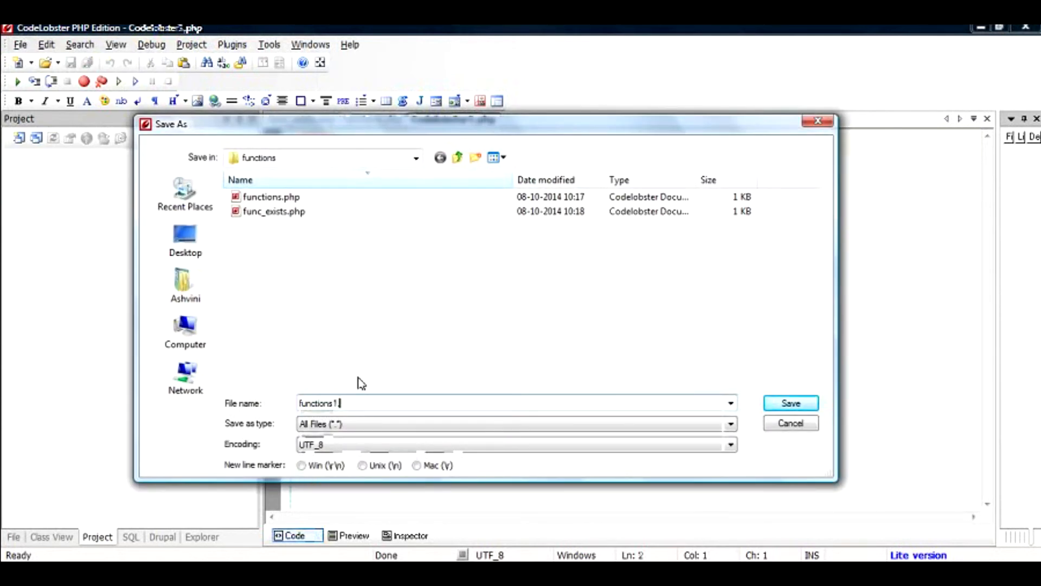
click(790, 402)
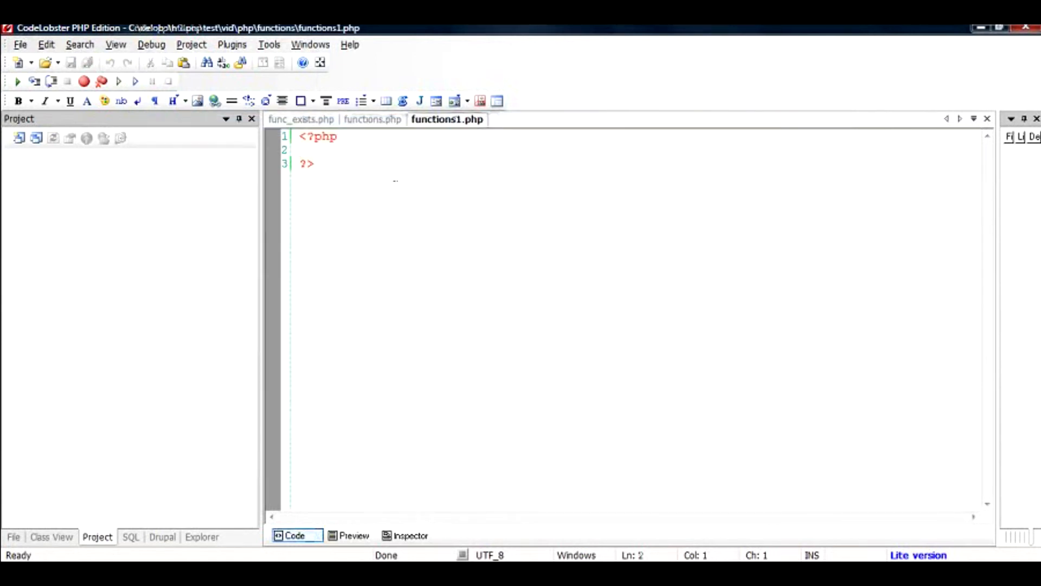
- Copy the my_own_function definition from functions.php into functions1.php
click(372, 119)
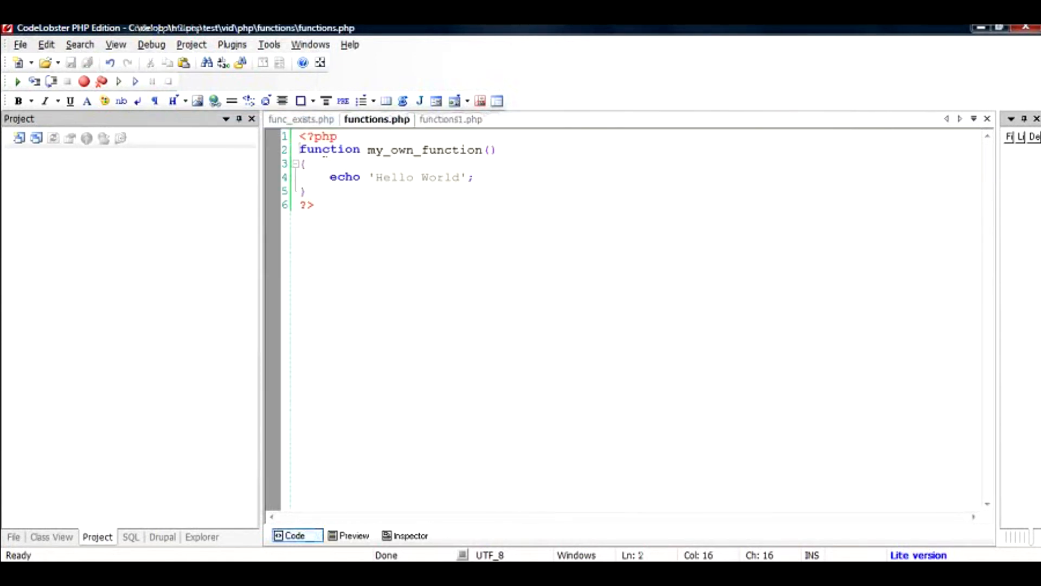
drag(300, 149, 303, 191)
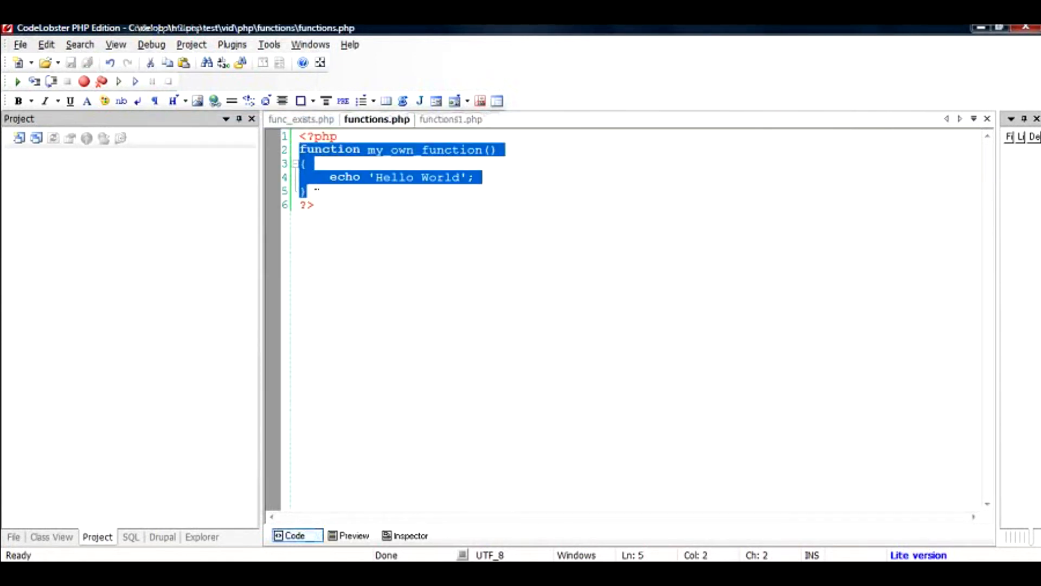
click(448, 119)
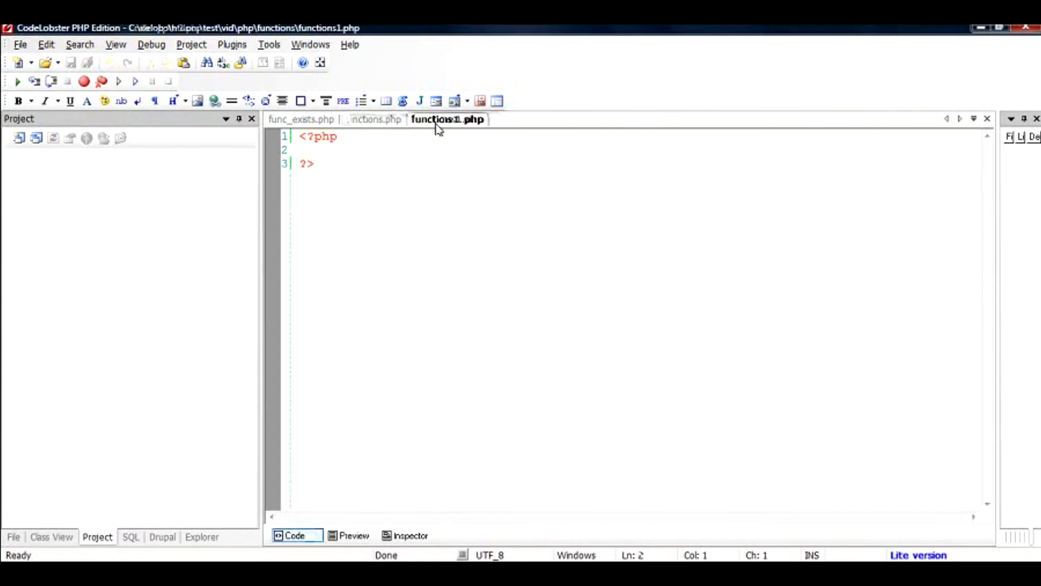
text(function my_own_function())
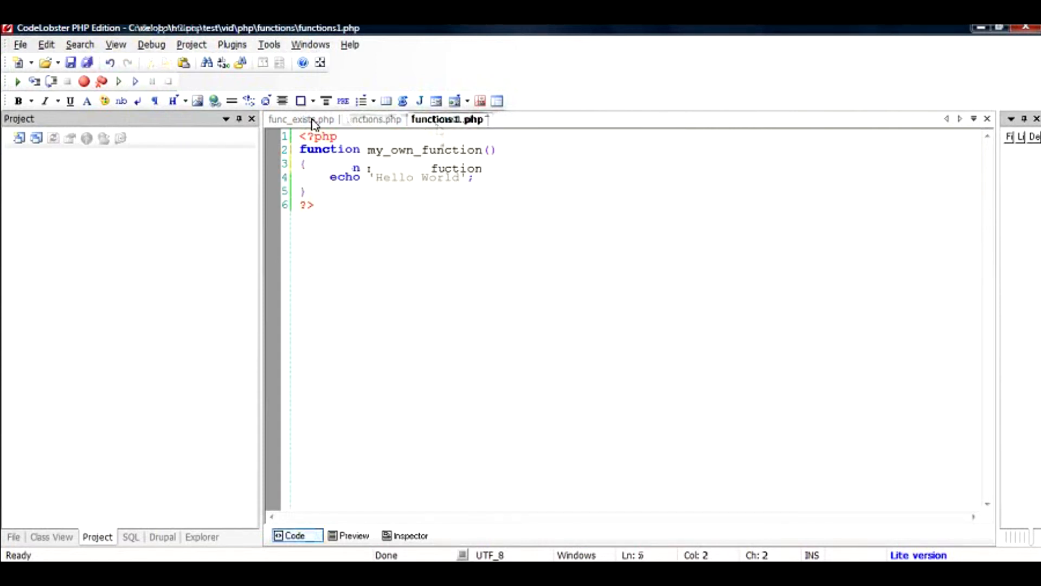
- Return to func_exists.php and place the cursor at the end of the require_once line
click(375, 119)
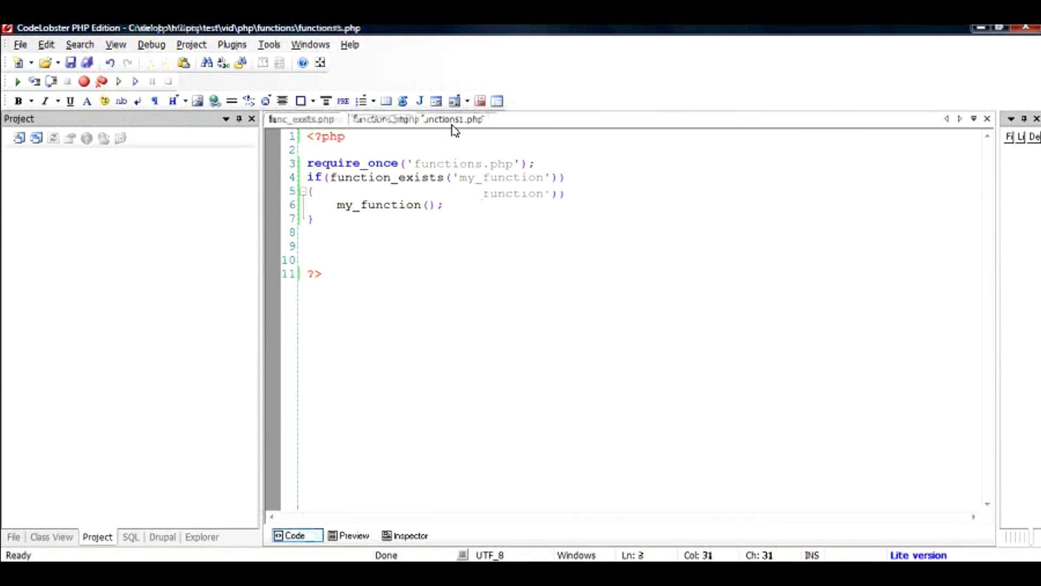
click(304, 120)
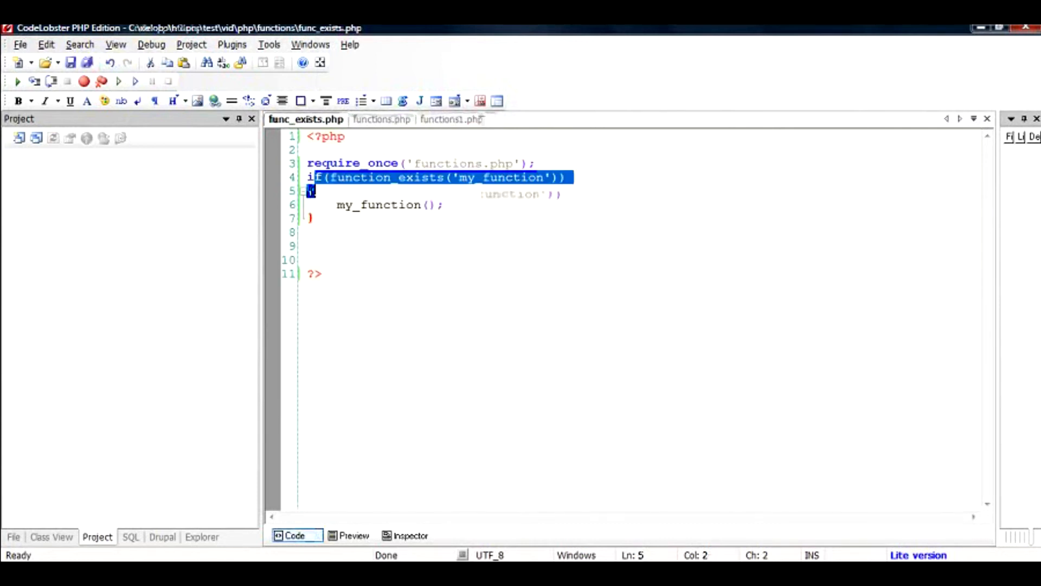
click(535, 164)
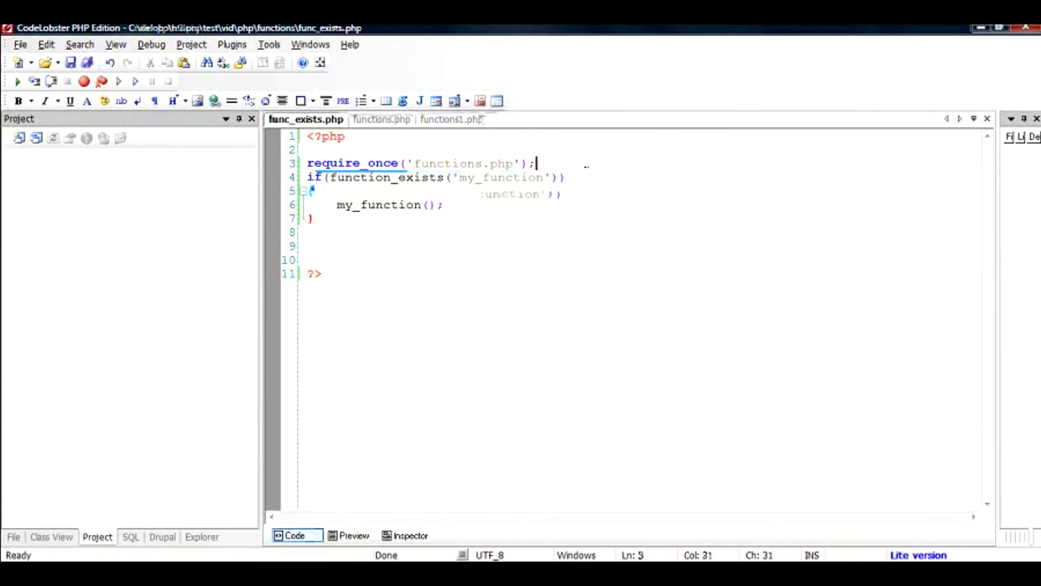
- Add require_once('functions1.php'); below the first require line in func_exists.php
text(require)
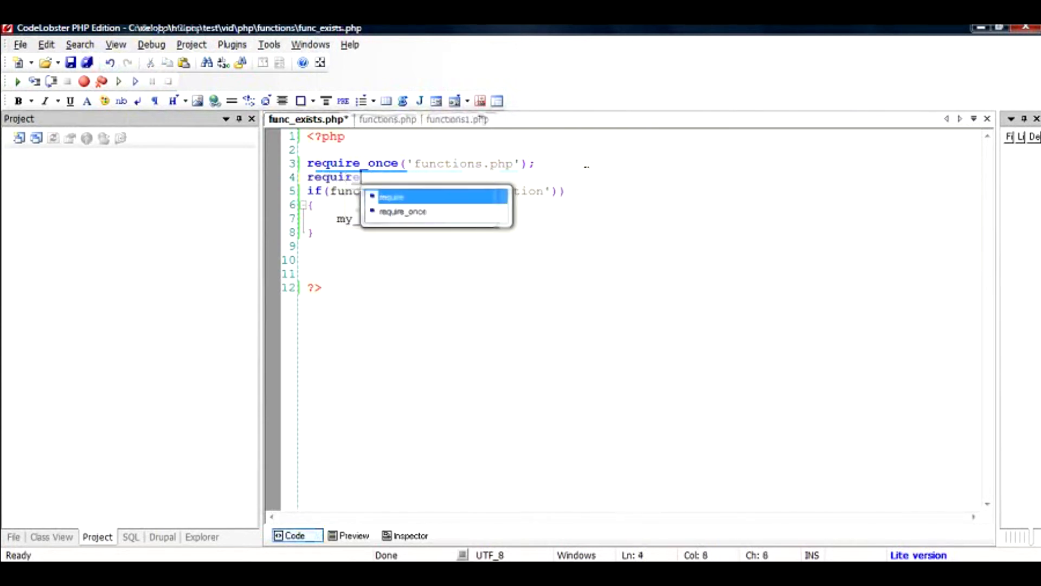
text(_o)
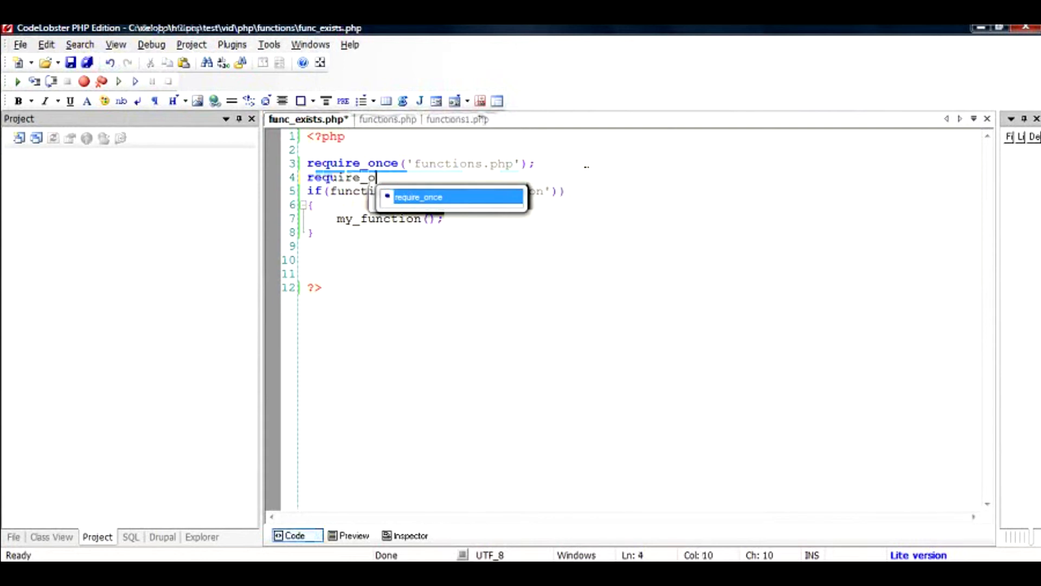
text(nce(;)
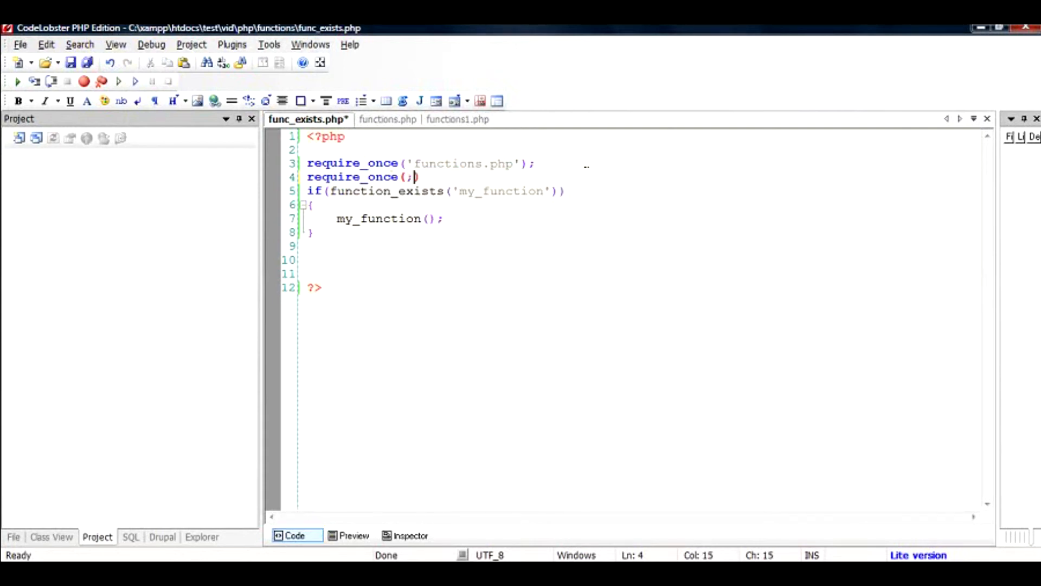
text(')
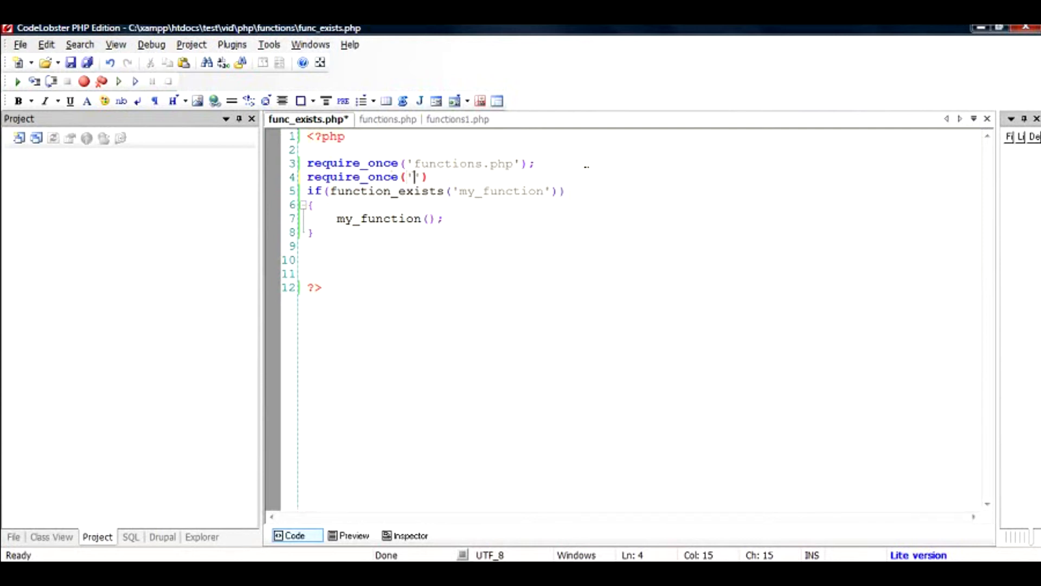
text(functions1.)
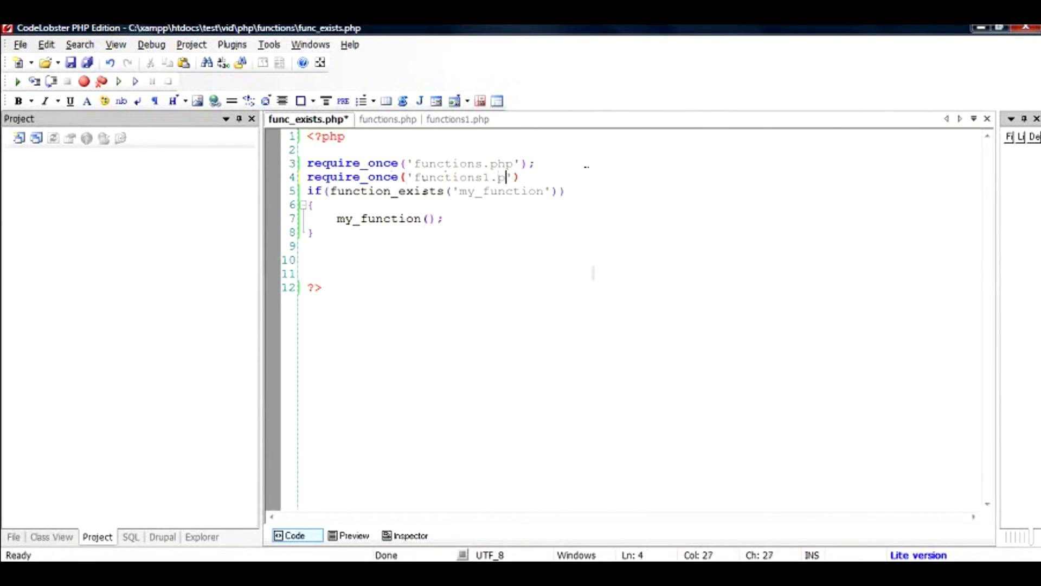
text(p)
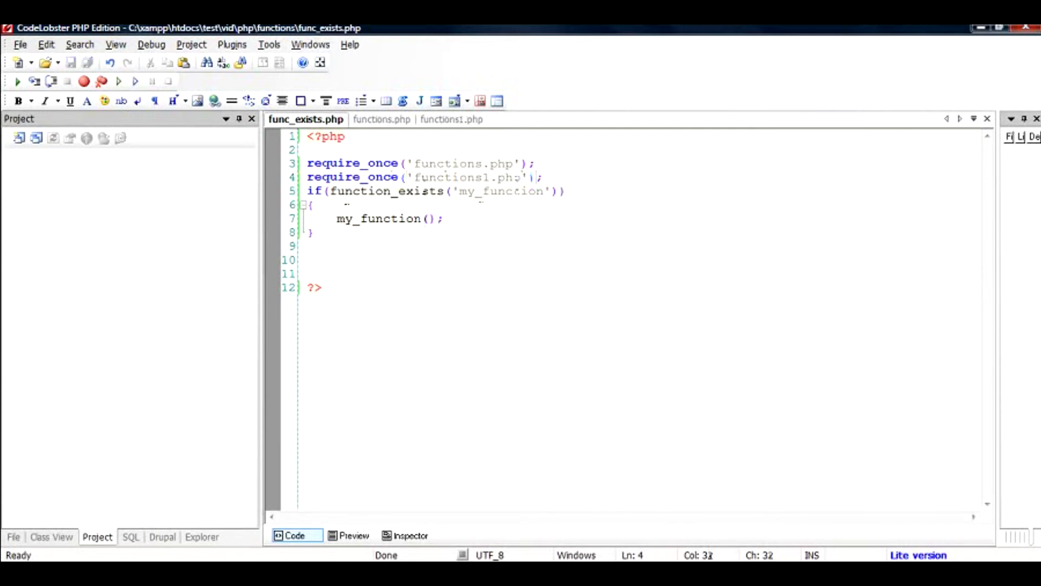
- Delete the old if(function_exists) block with the my_function() call
drag(307, 191, 314, 232)
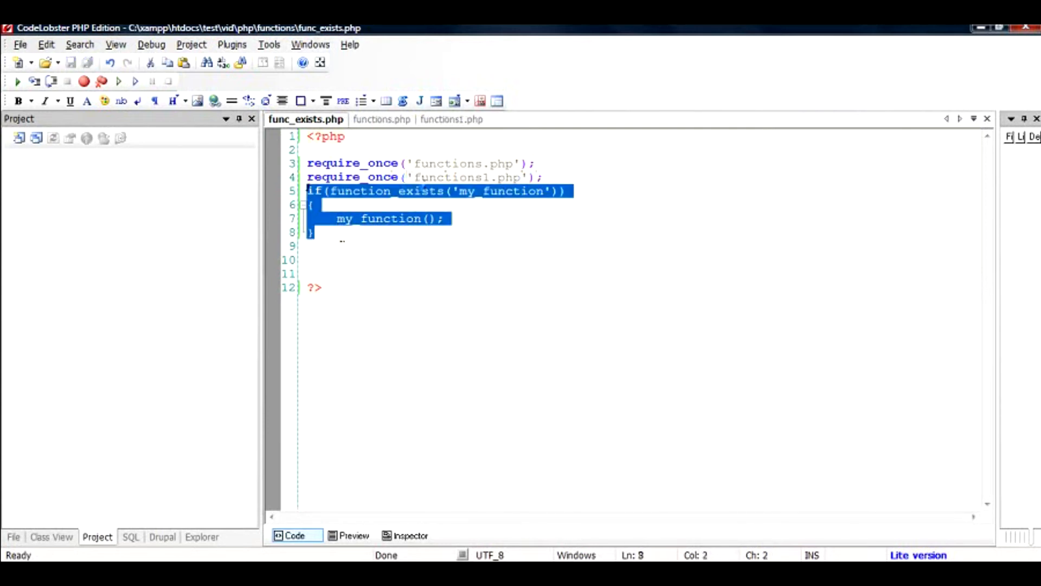
key(Delete)
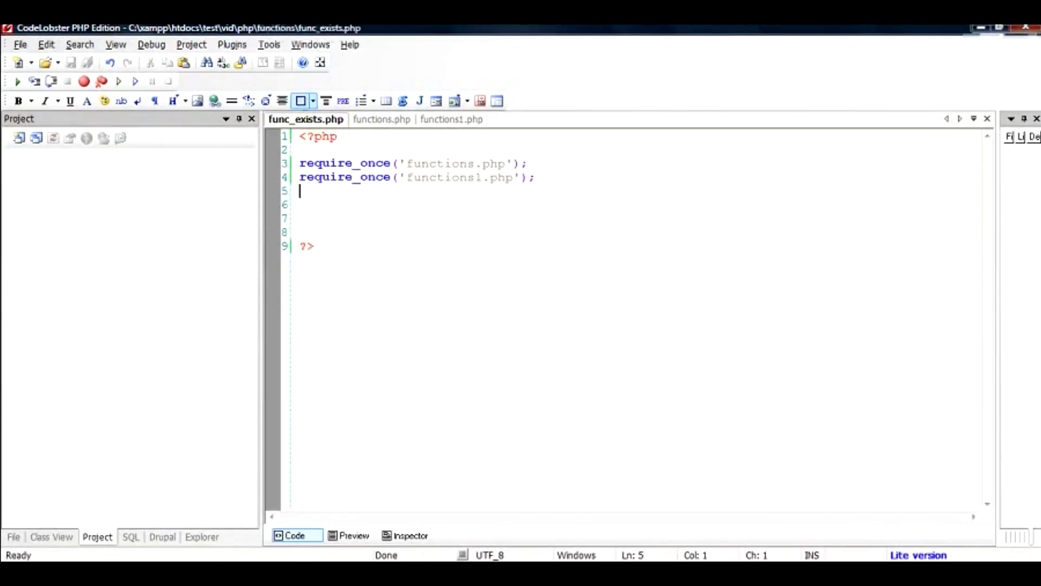
mouse_move(382, 120)
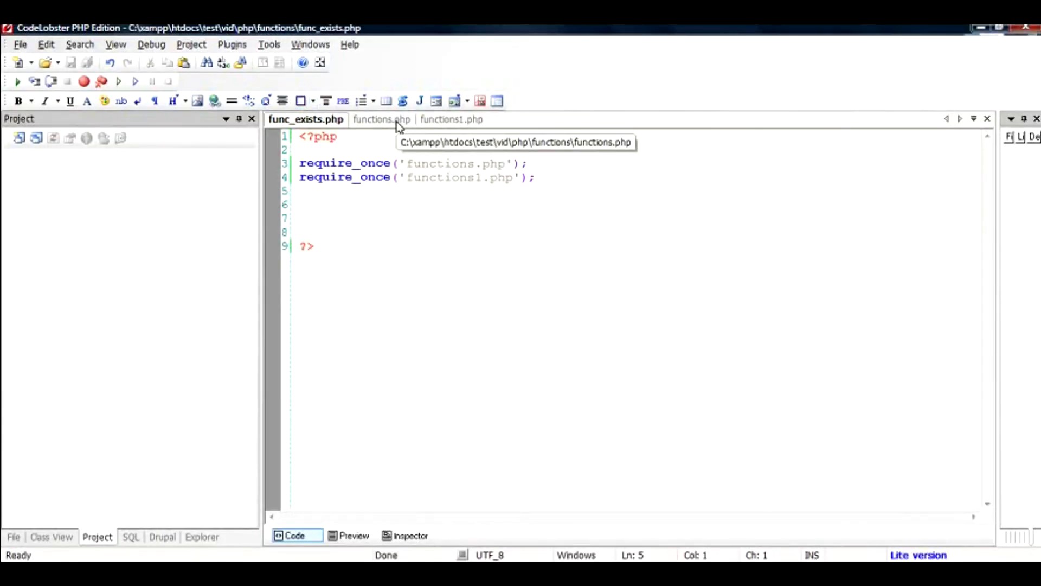
- In functions.php, write if(!function_exists('my_own_function')) above the function declaration
click(376, 119)
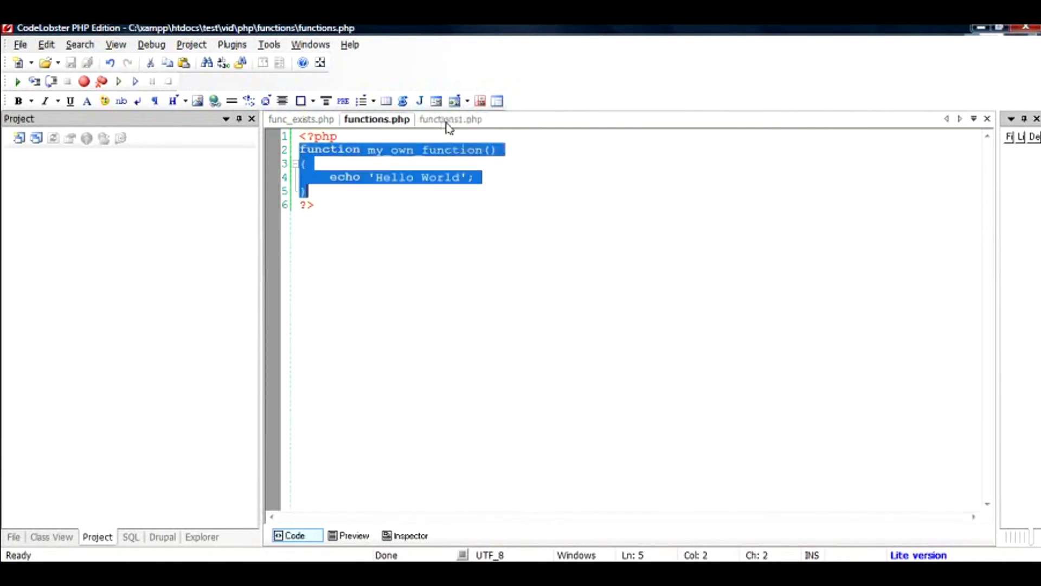
click(449, 119)
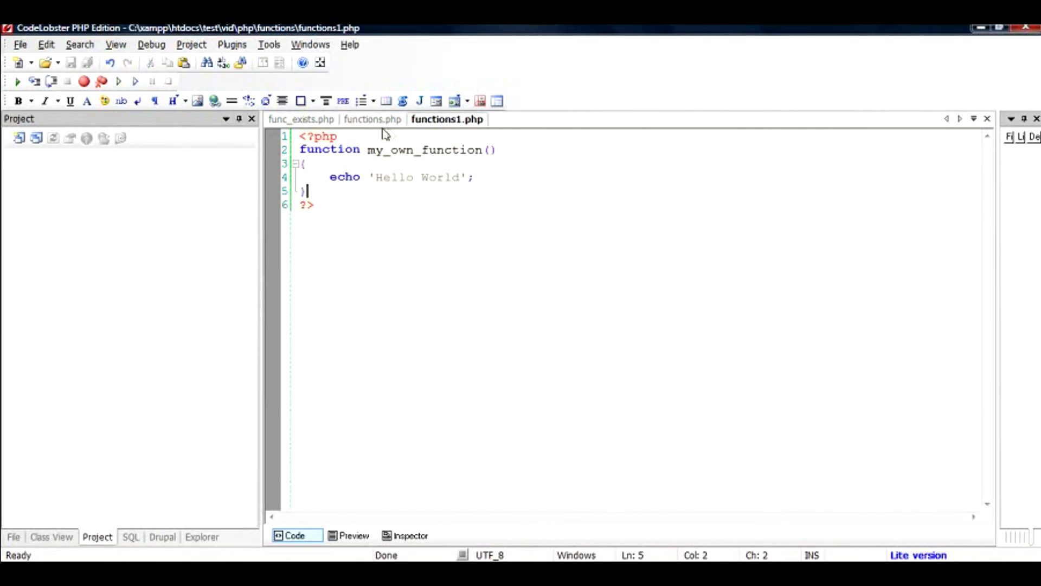
click(372, 119)
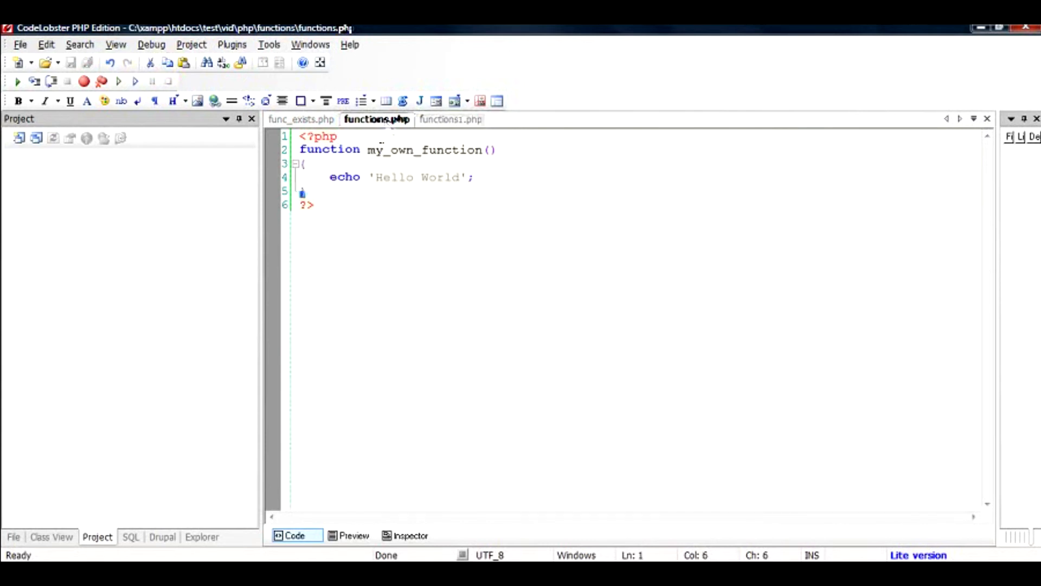
text(if()
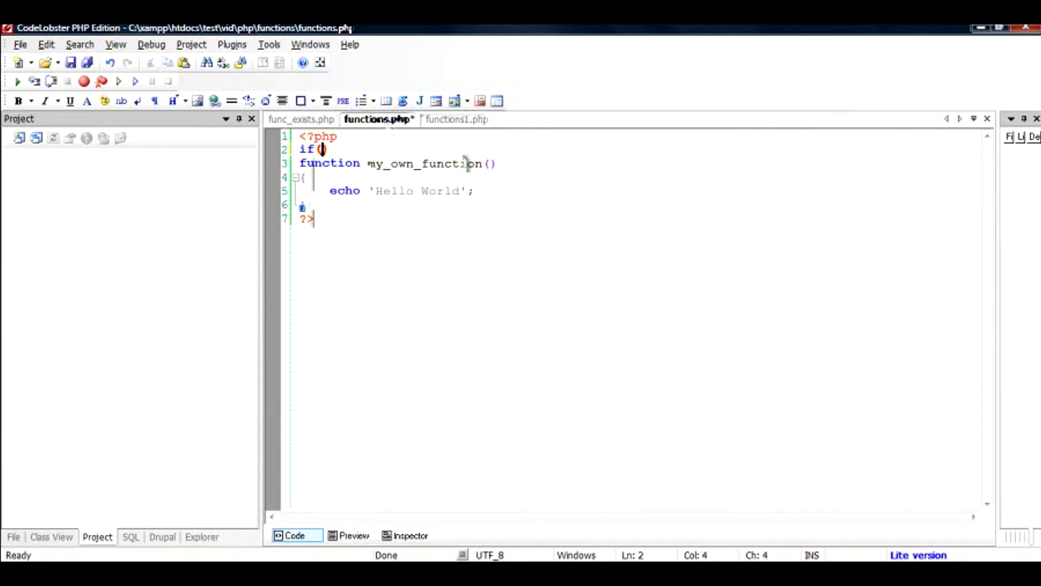
text(function)
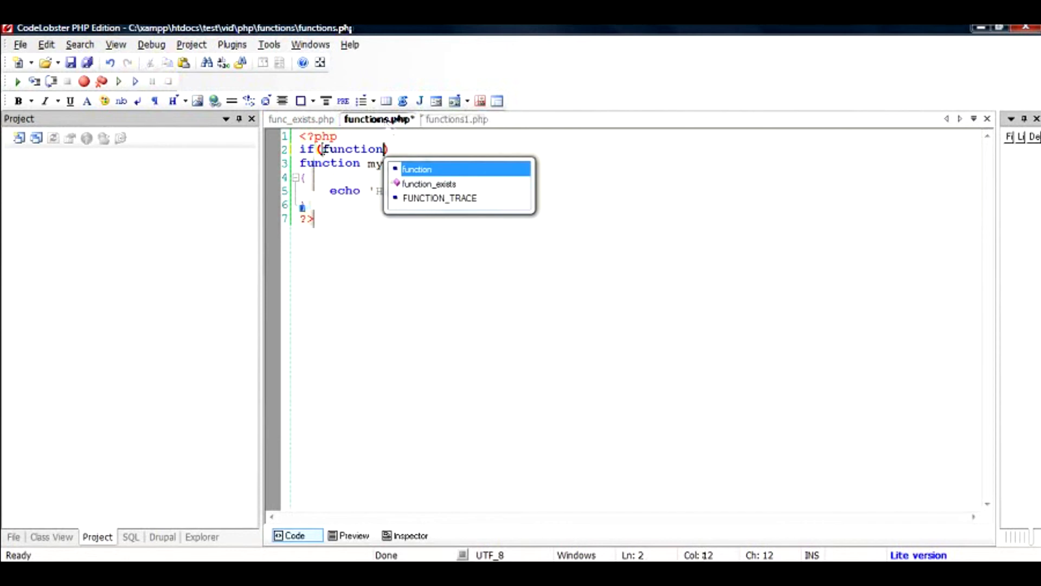
text(_)
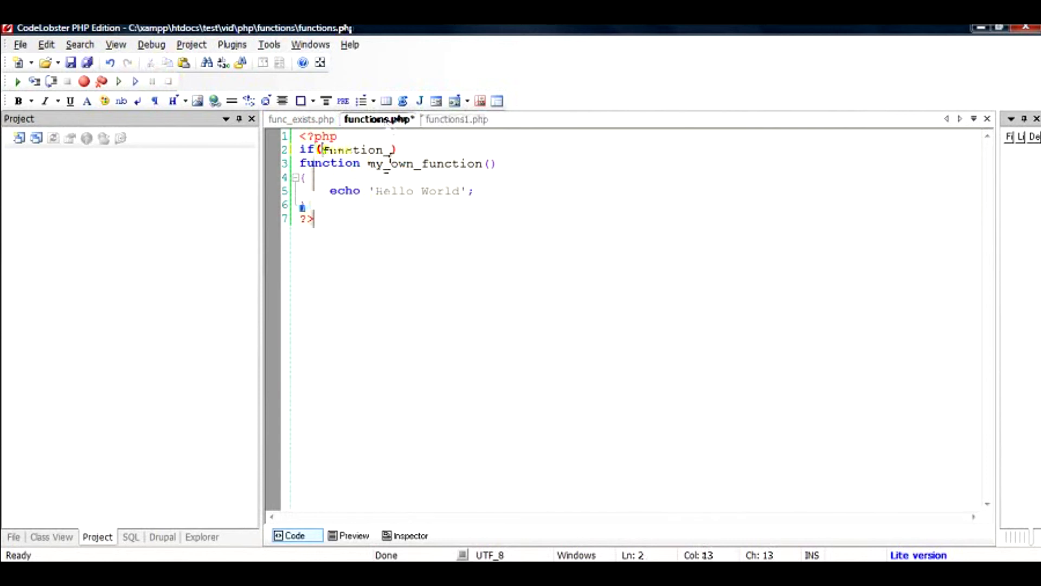
mouse_move(462, 120)
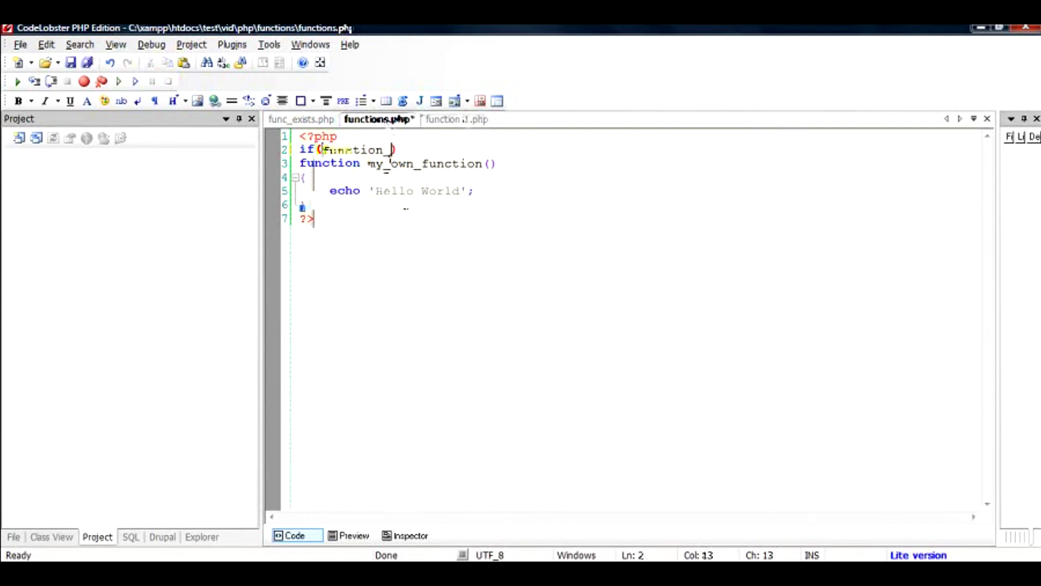
text(exit)
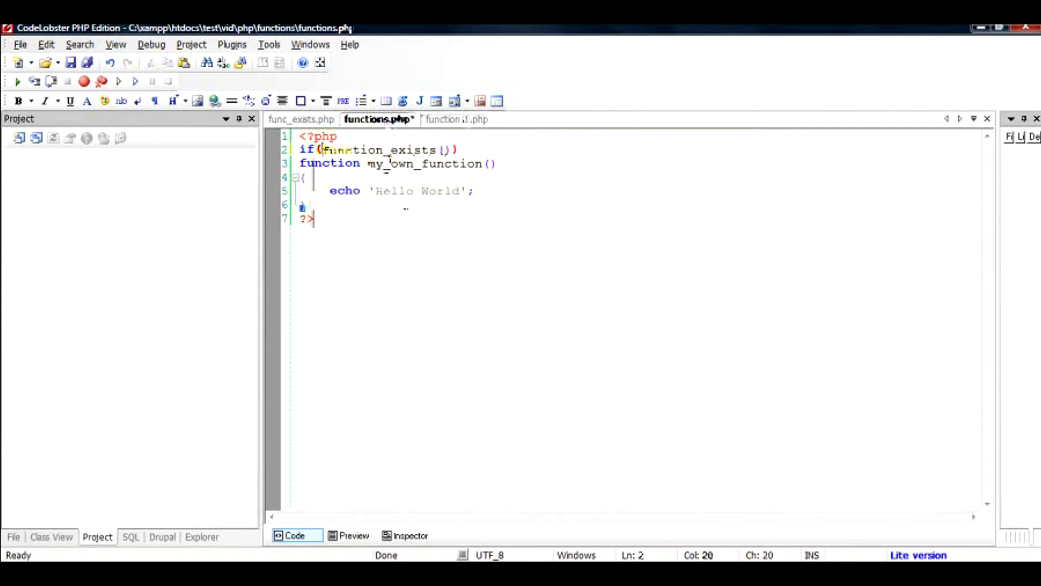
text('my)
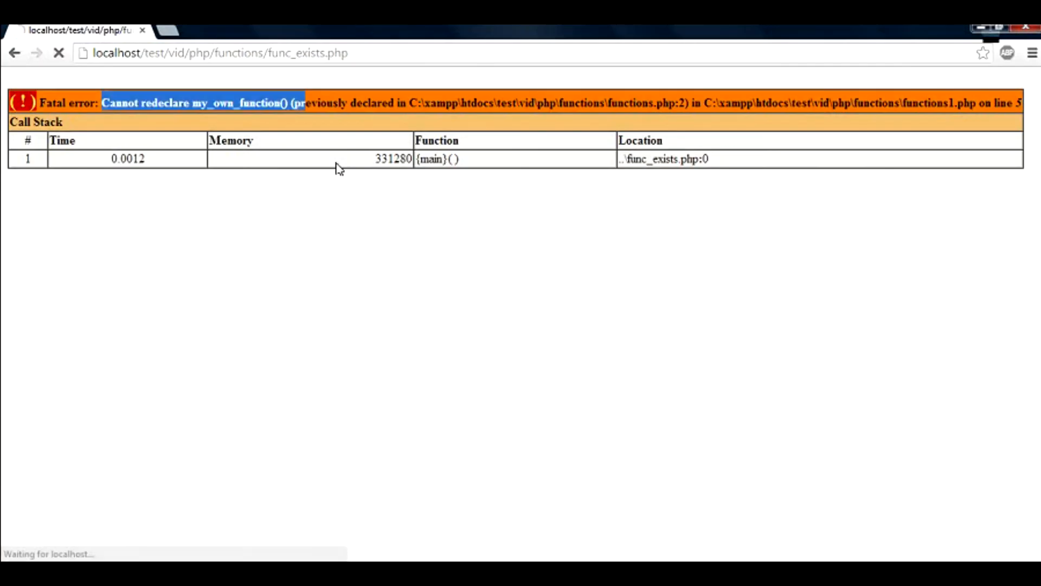
- Refresh func_exists.php in Chrome to show the 'Cannot redeclare my_own_function()' fatal error
click(58, 54)
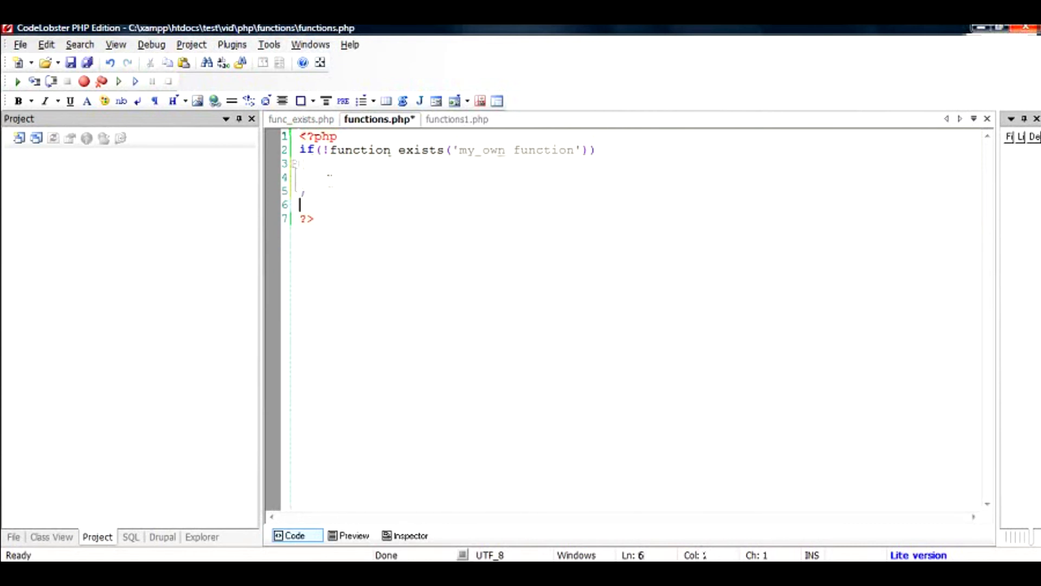
- Put the my_own_function() body echoing 'Hello World' inside the guard block, then check functions1.php
text(function my_own_function()\n{\n    echo 'Hello World';\n})
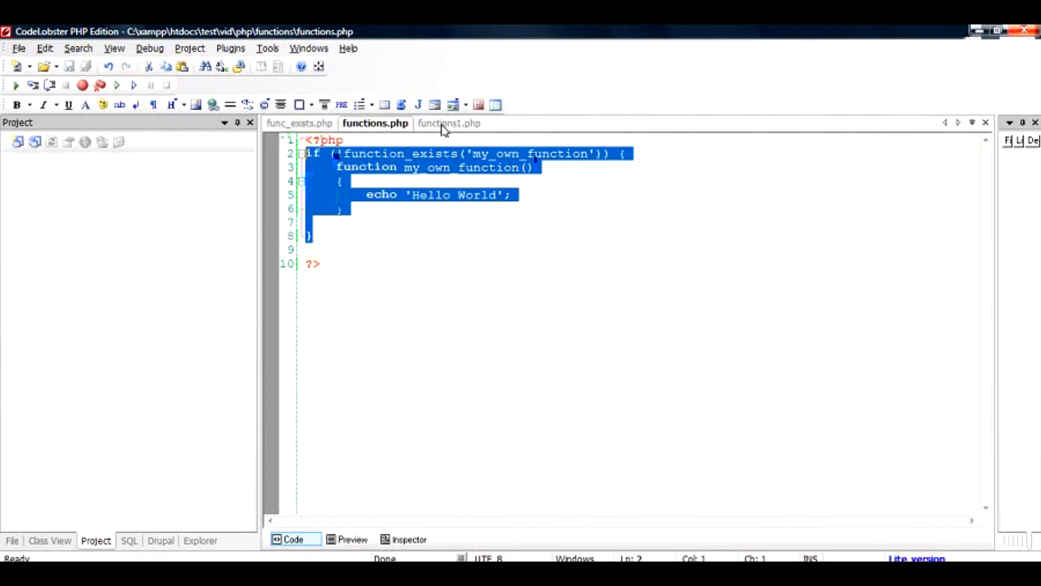
click(449, 123)
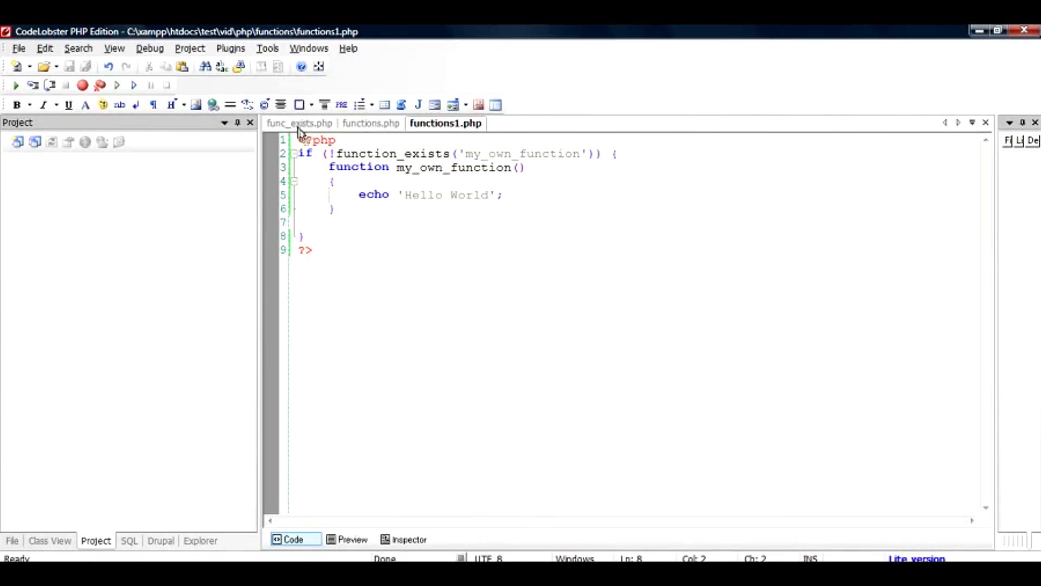
- Add a my_own_function(); call in func_exists.php after the two require_once lines
click(299, 122)
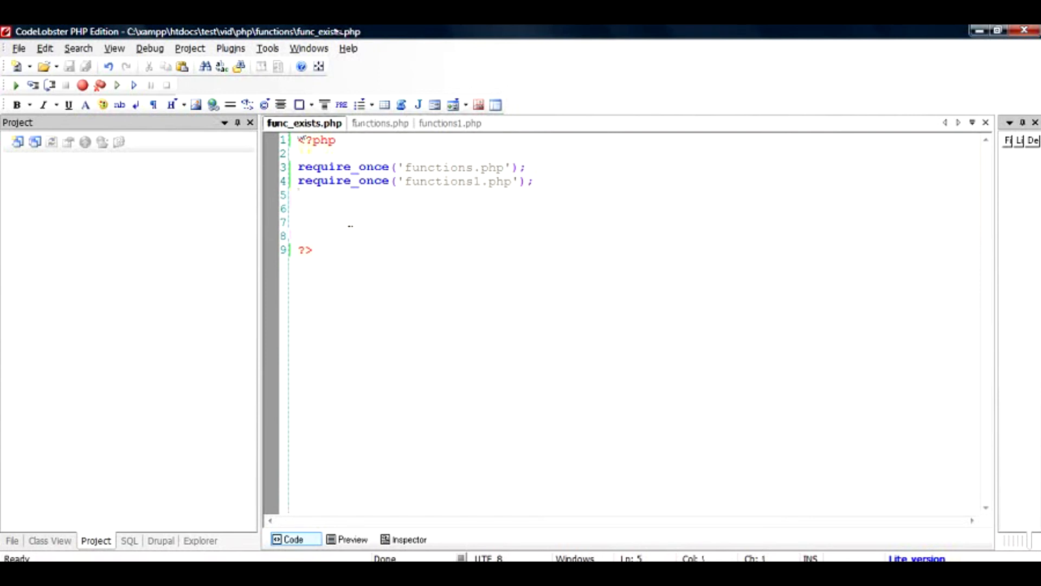
text(my_own_function()
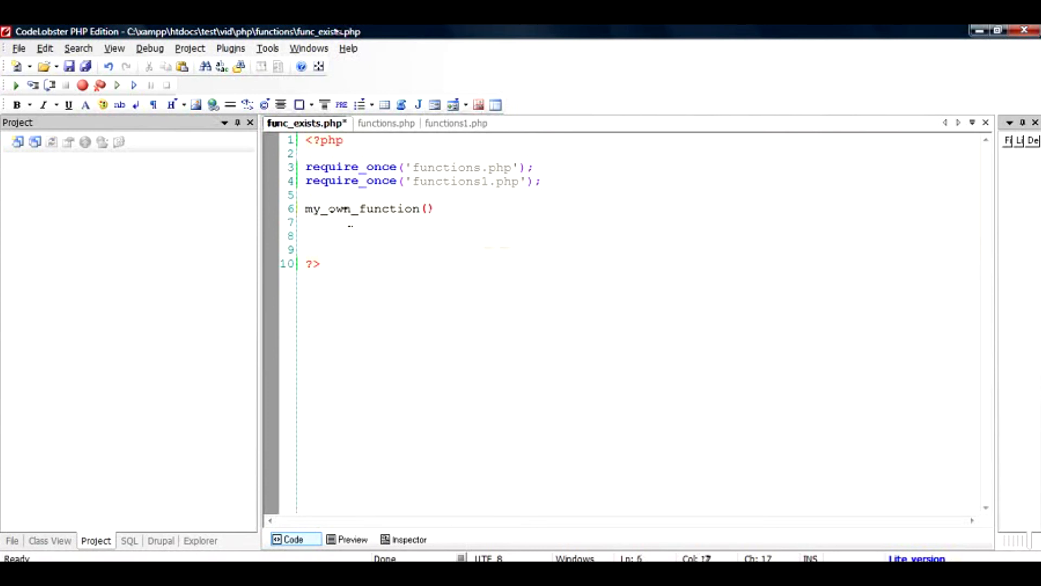
text(;)
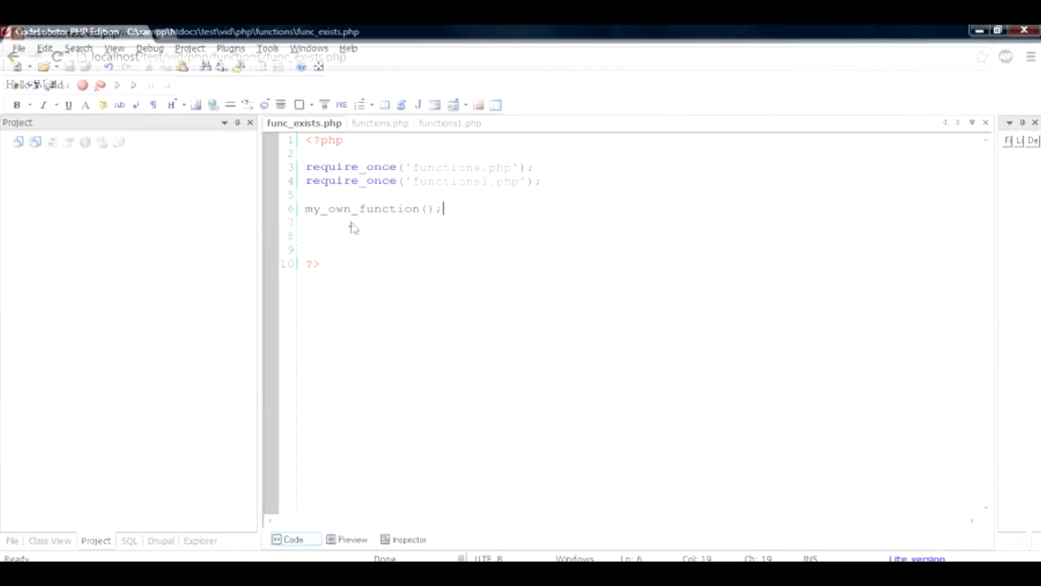
click(374, 123)
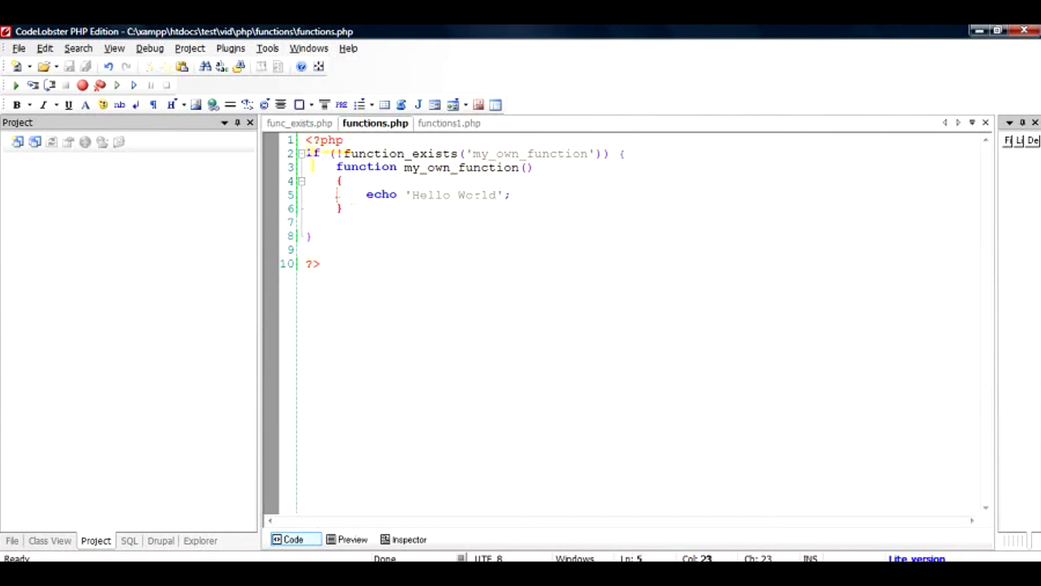
- Wrap the call in if(function_exists('my_own_function')) in func_exists.php and save
click(299, 123)
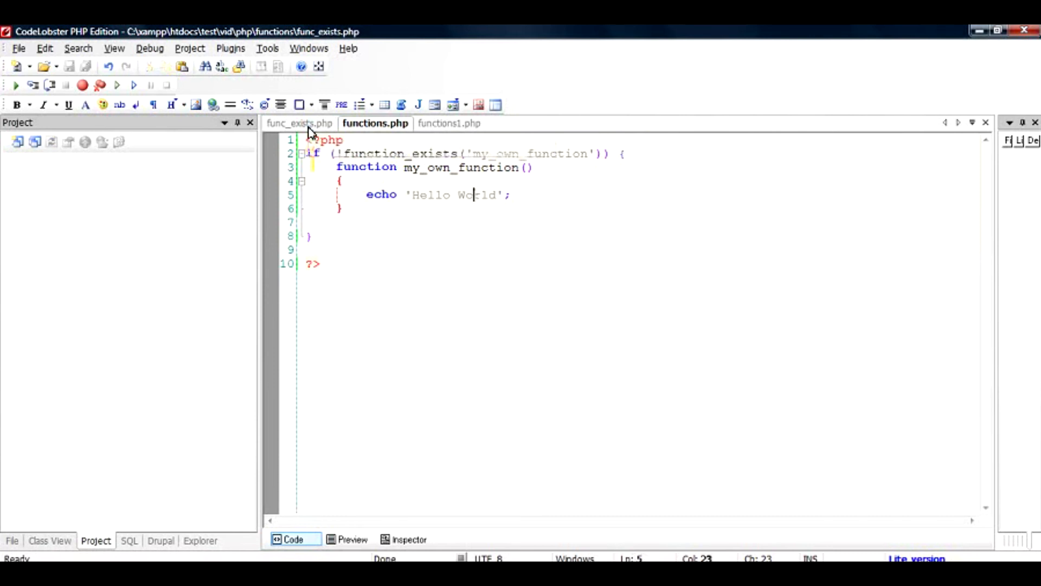
click(374, 122)
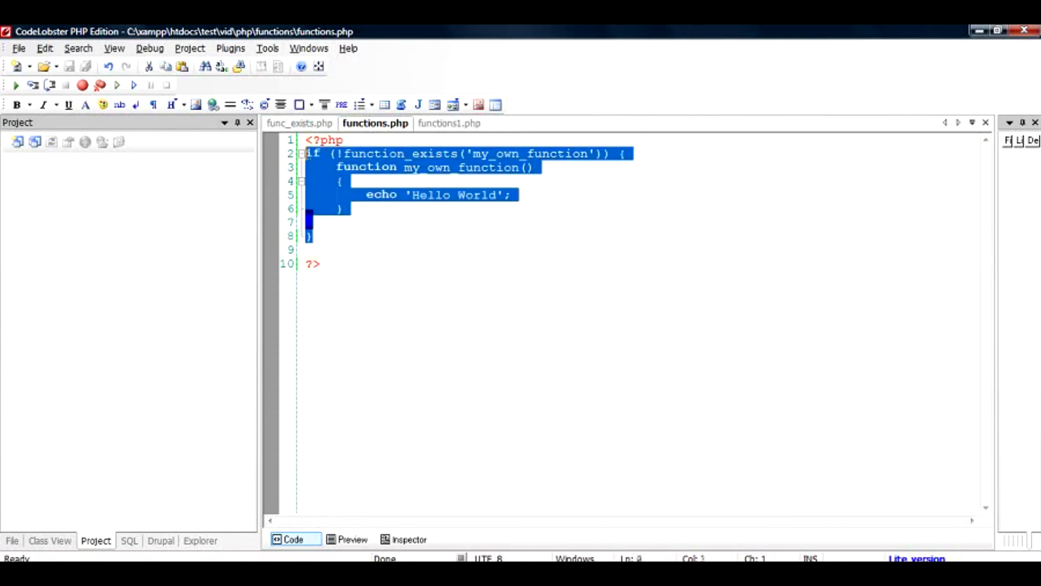
click(304, 123)
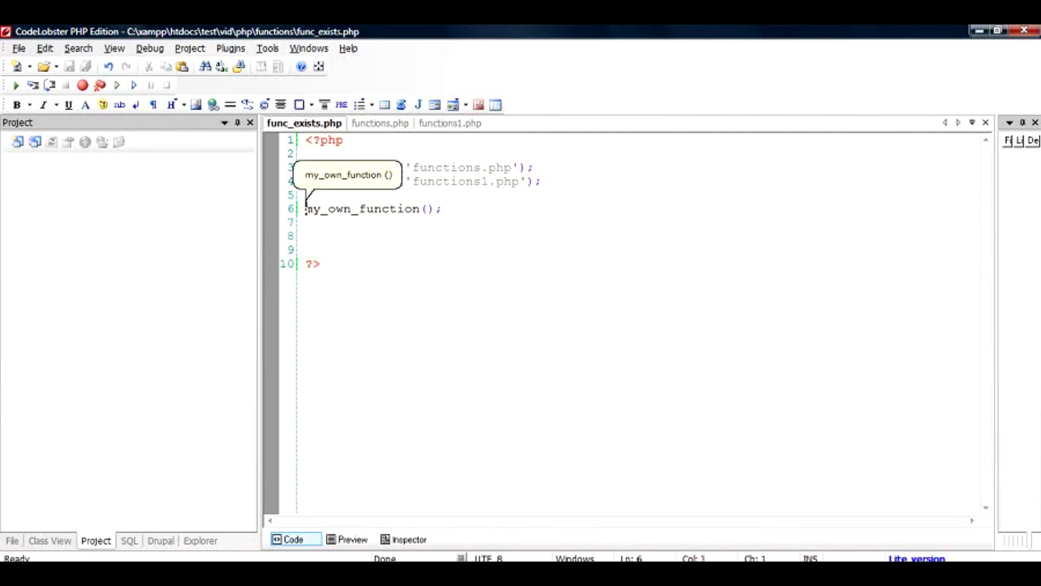
text(if(function_exists()
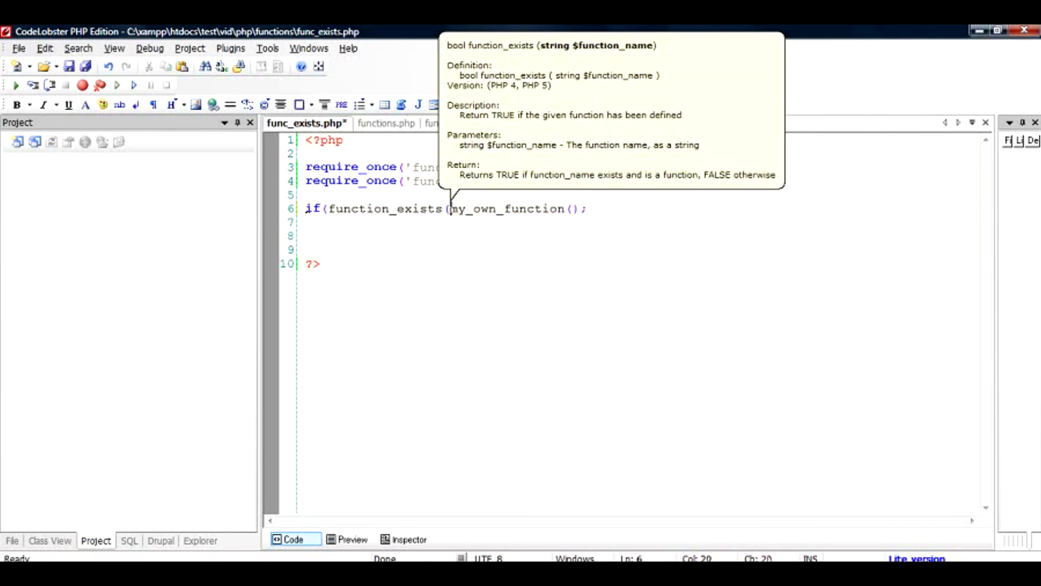
text(')
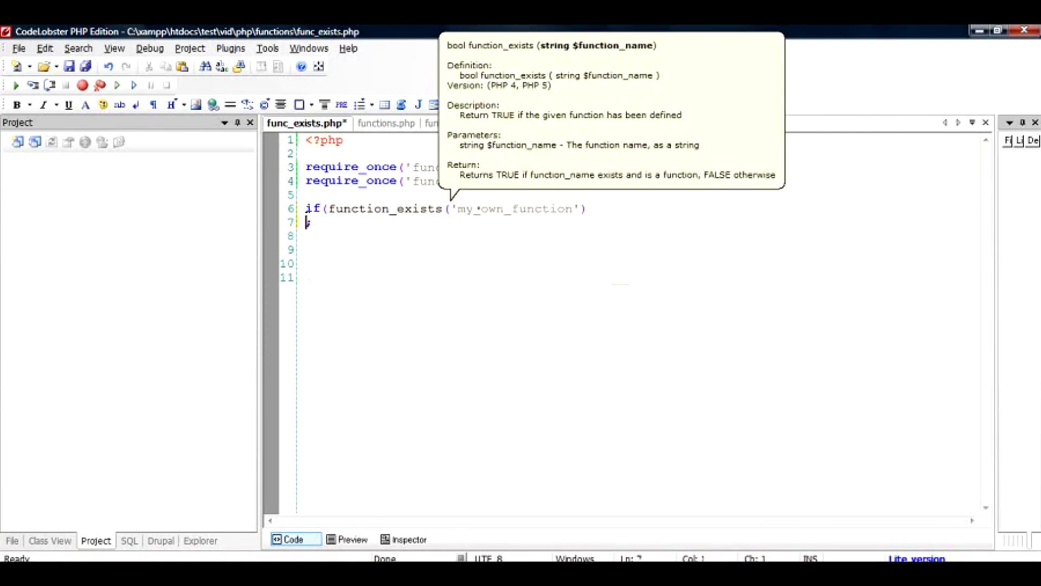
text(my_wo)
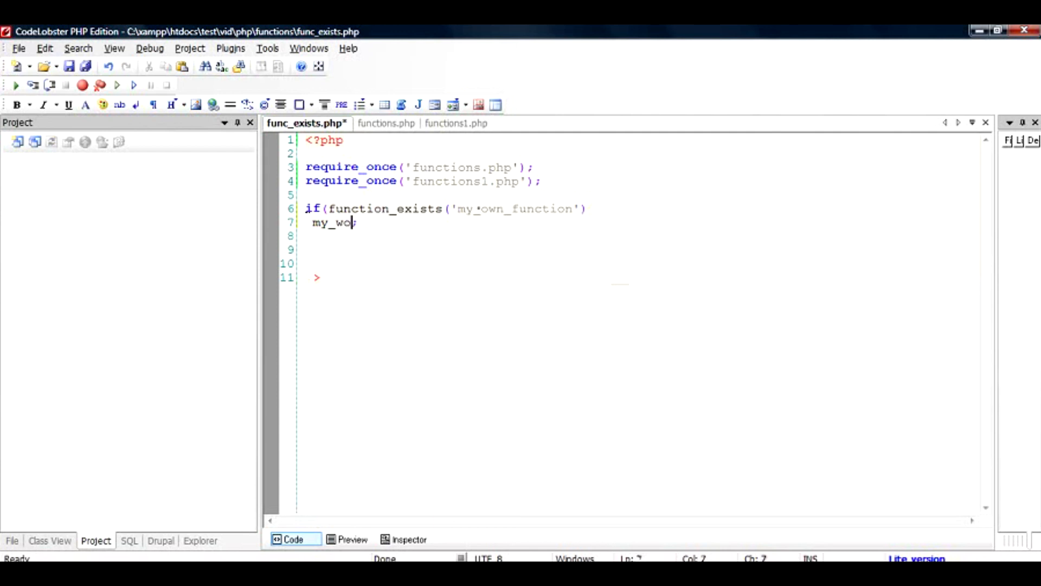
text(own_fi)
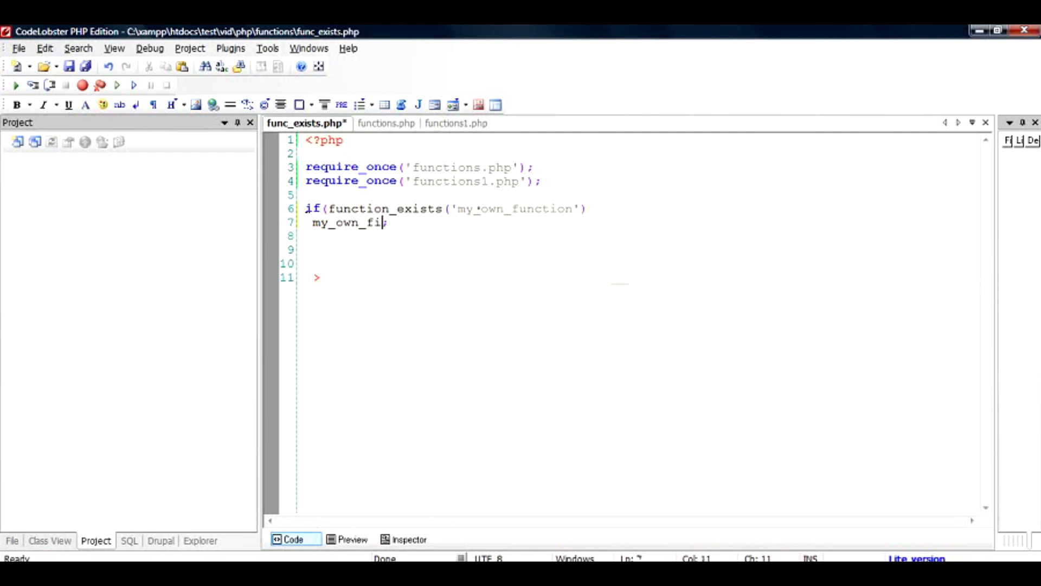
text(nction())
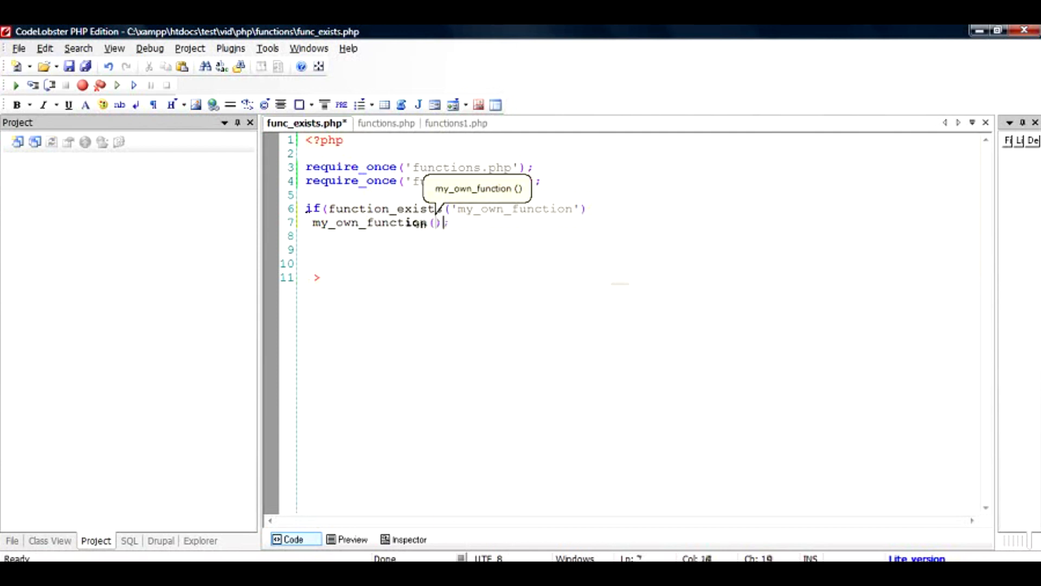
key(ctrl+s)
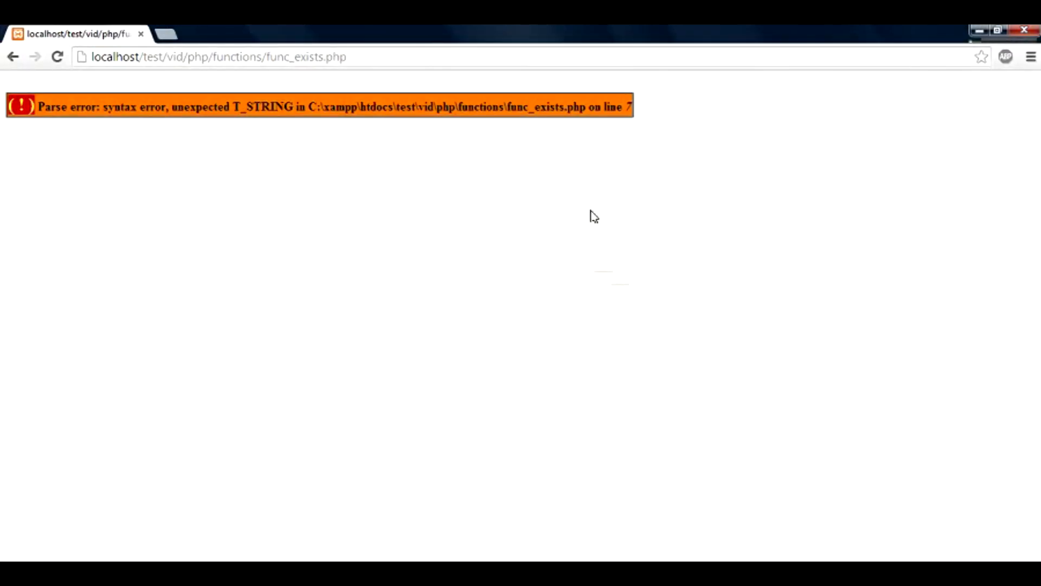
- Reload func_exists.php in Chrome and highlight the Hello World output
click(57, 57)
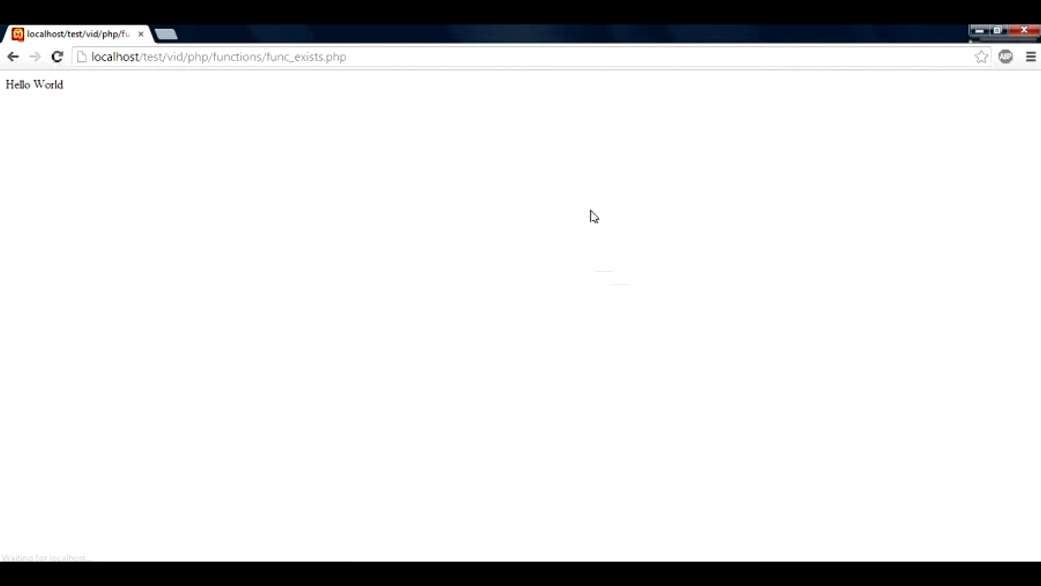
mouse_move(77, 95)
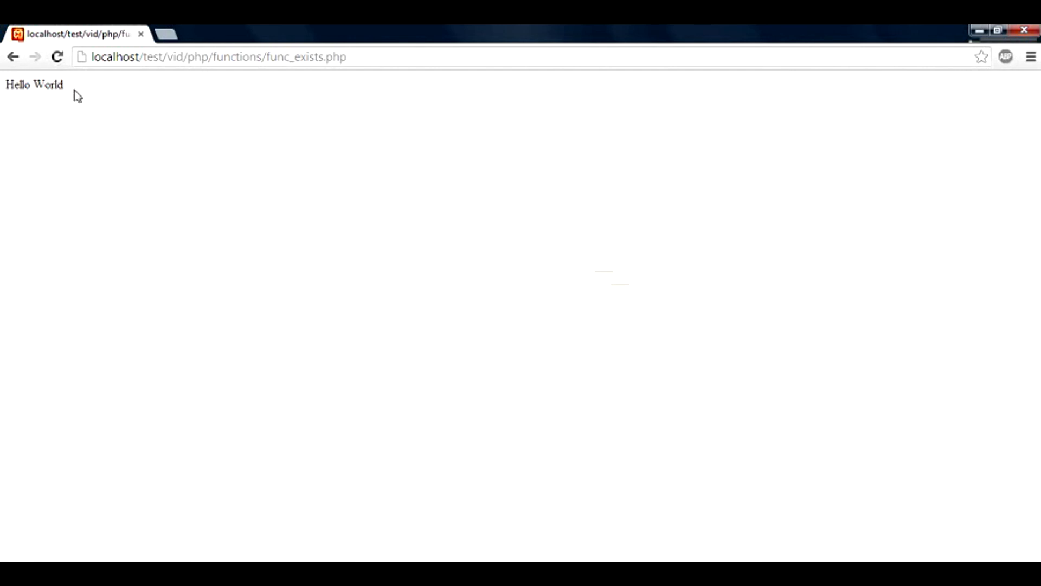
double_click(34, 84)
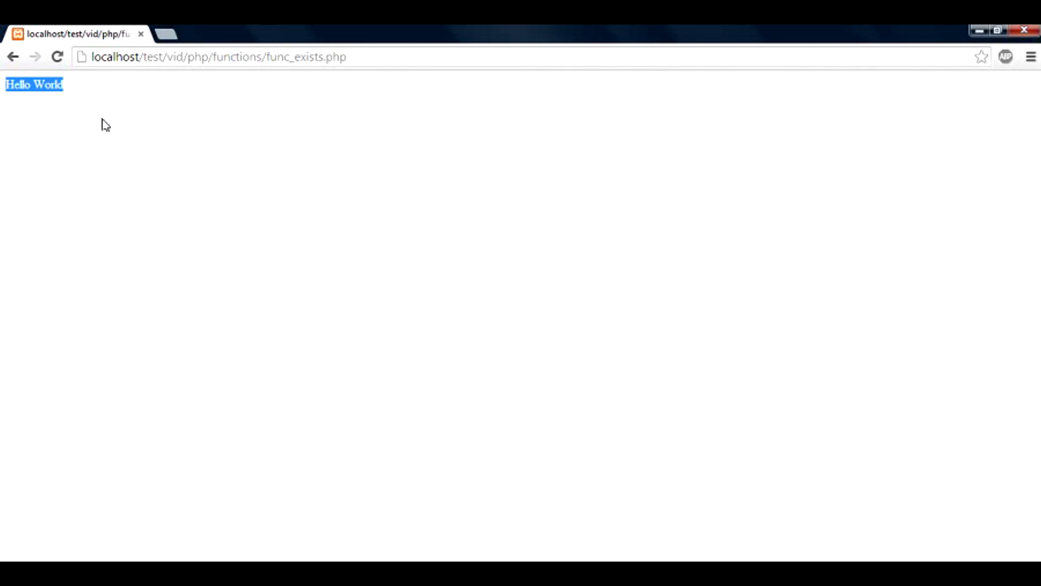
mouse_move(831, 437)
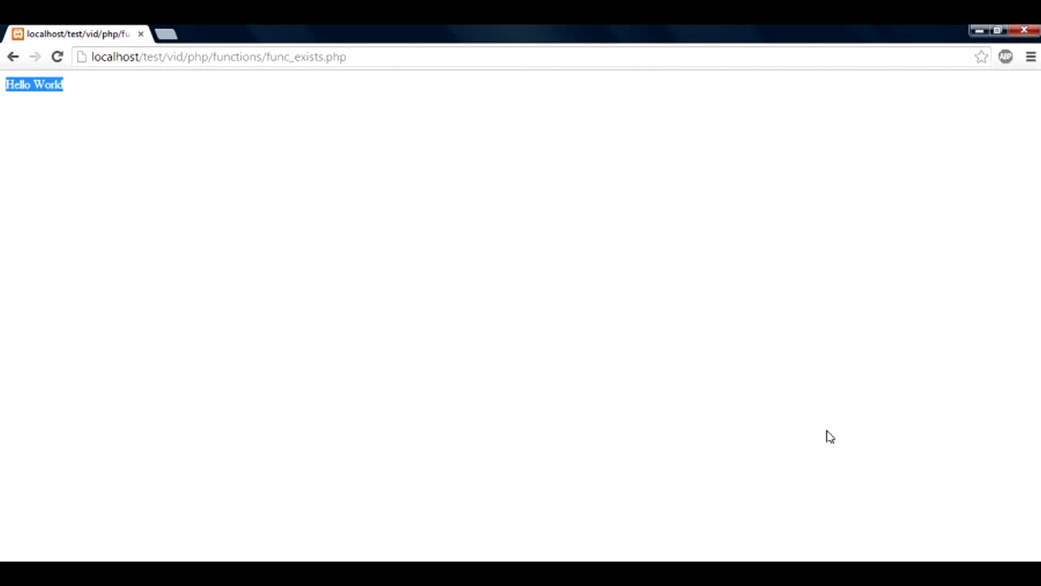